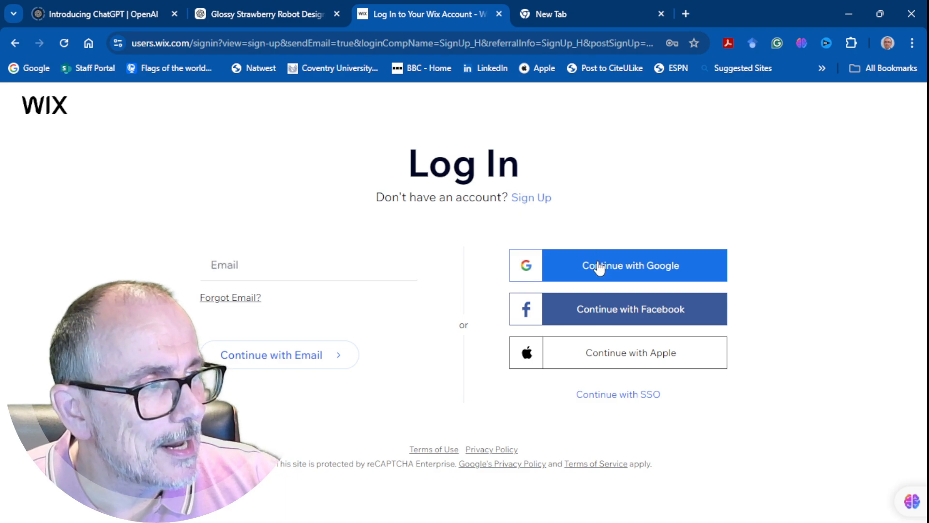
Step: Sign in to Wix with the Google account to reach the AI site-creation assistant
{"action": "left_click", "coordinate": [629, 265]}
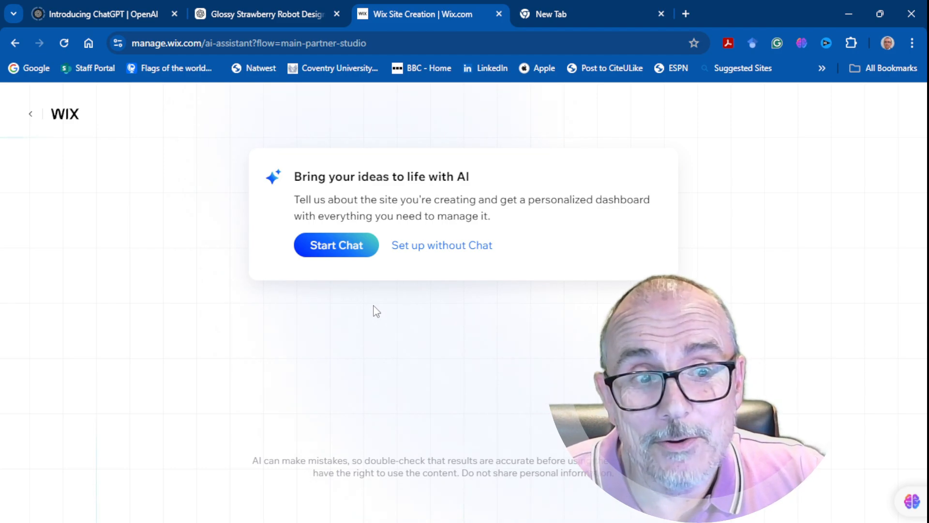
Step: Start the AI chat and send 'I want to create a site to hold blogs for a content creator called The Professor'
{"action": "left_click", "coordinate": [336, 245]}
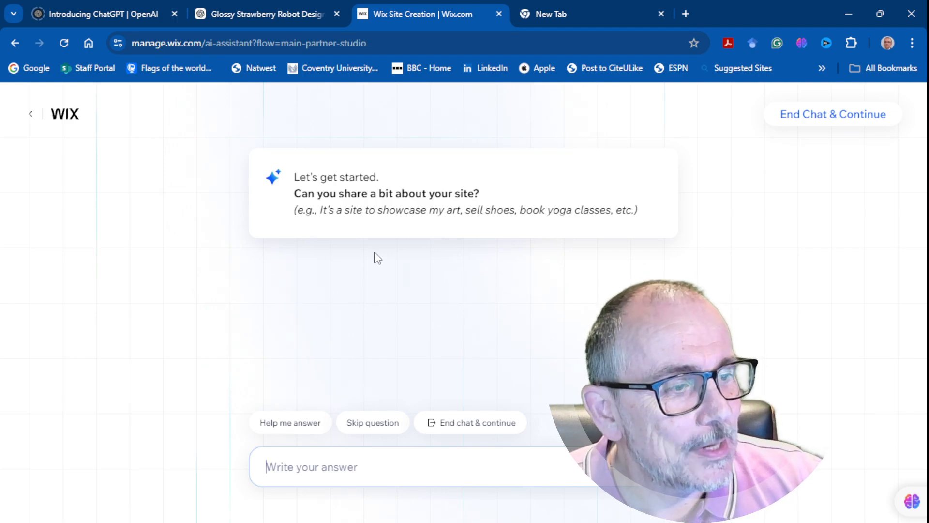
{"action": "type", "text": "I want to create a site to hold blogs for a content creator called The Professor"}
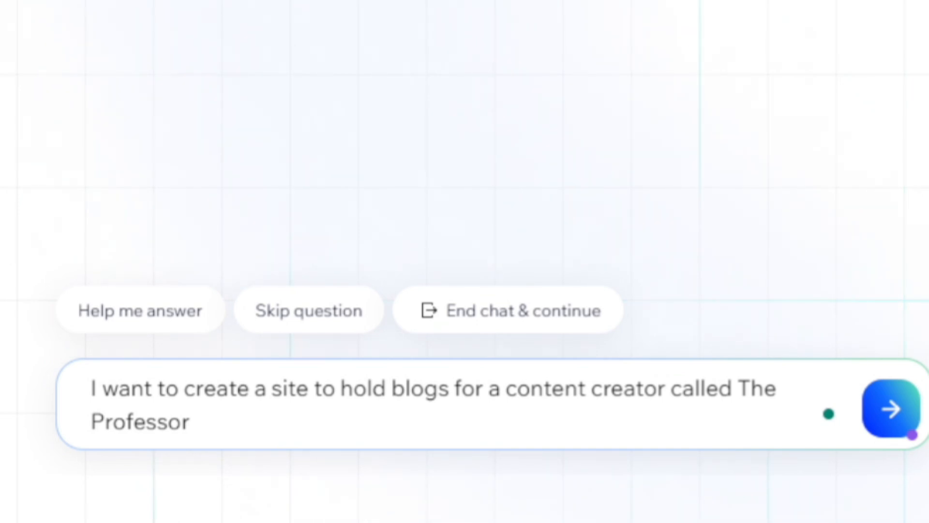
{"action": "left_click", "coordinate": [896, 410]}
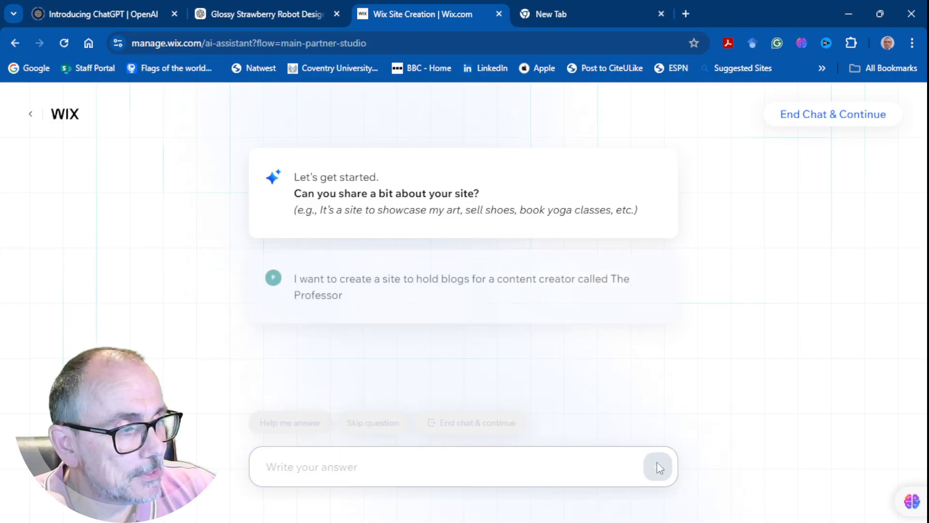
{"action": "left_click", "coordinate": [657, 466]}
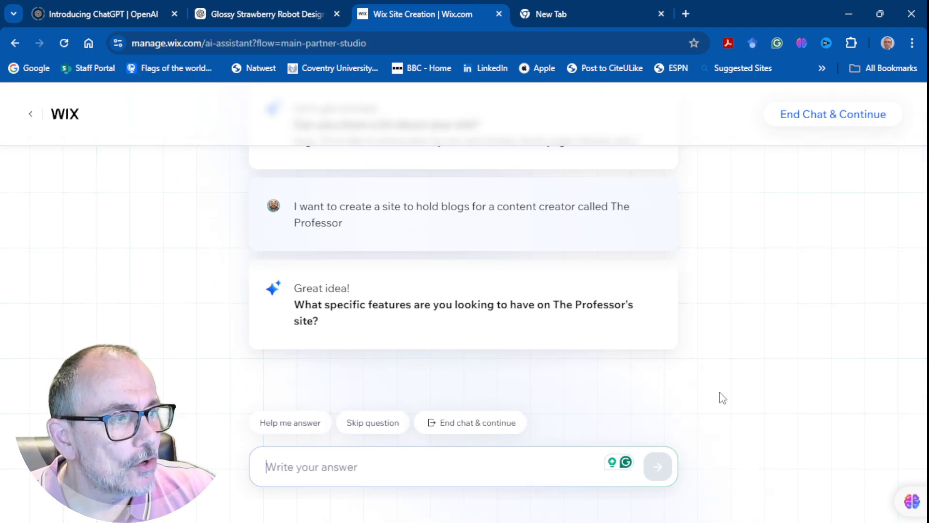
{"action": "mouse_move", "coordinate": [513, 401]}
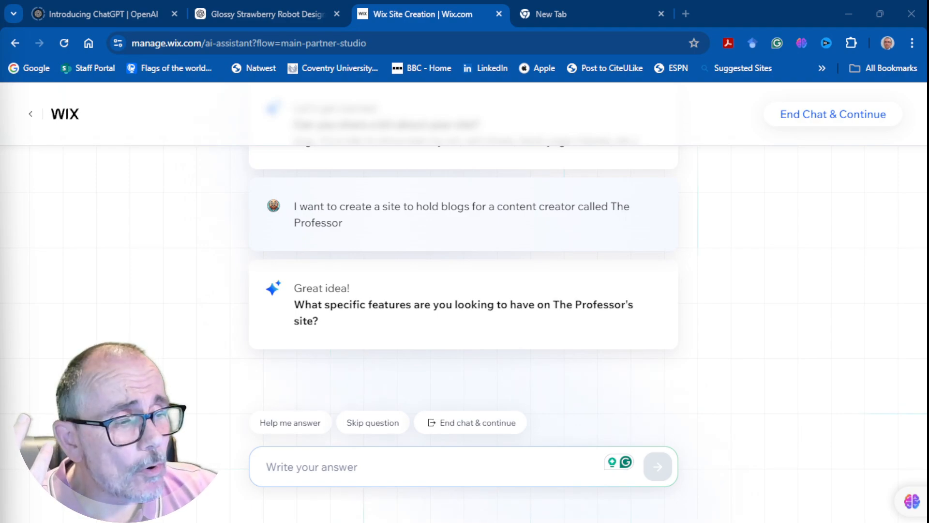
{"action": "mouse_move", "coordinate": [290, 422]}
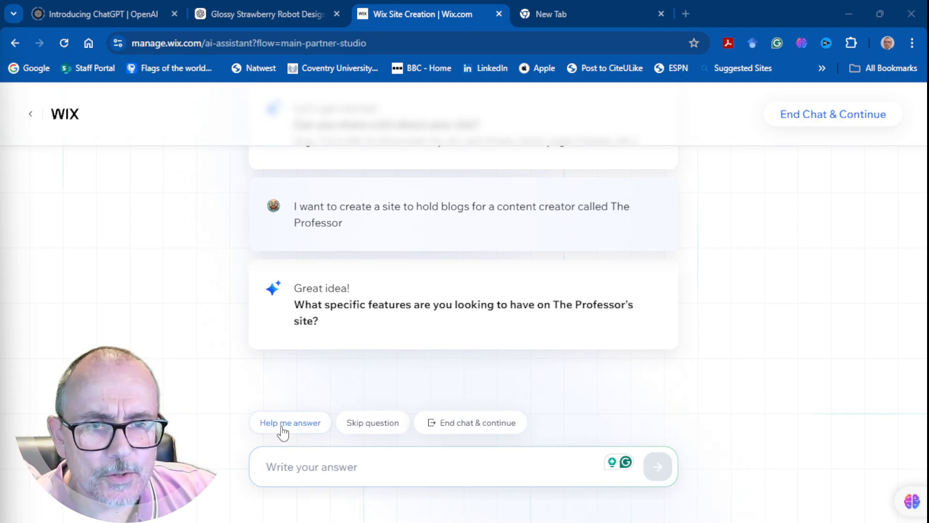
Step: Request answer suggestions and draft a reply about think pieces on all things AI as blog posts
{"action": "left_click", "coordinate": [289, 423]}
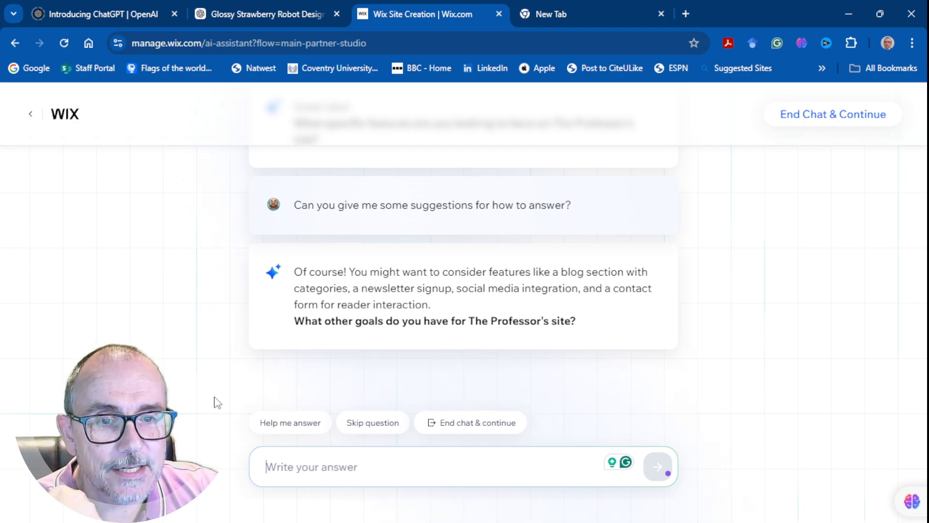
{"action": "type", "text": "Thank you. I want the site to feature think pieces on all things AI in the form of blogs. I would like to interact with my readers and give them links to other social media, including my YouTube channel. The goal of the site is to inform and entertain."}
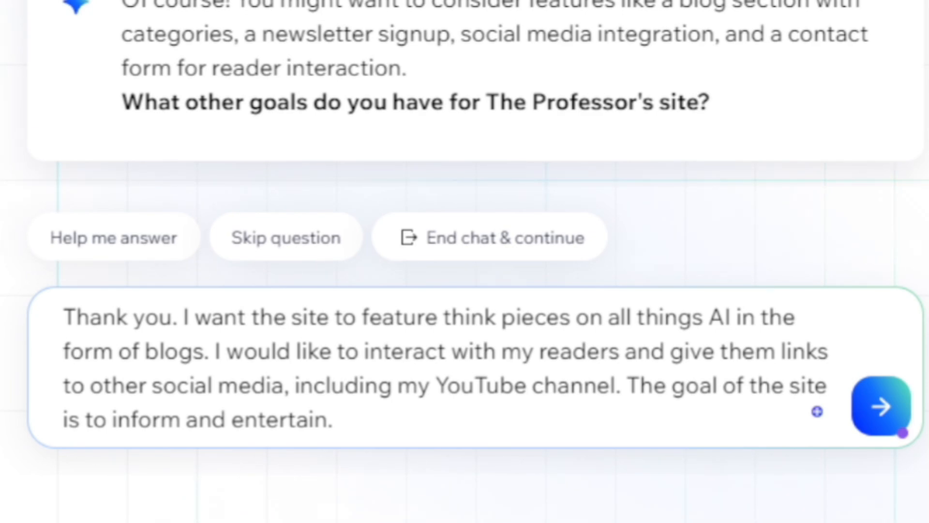
Step: Send the site-goals reply to the AI assistant
{"action": "left_click", "coordinate": [879, 406]}
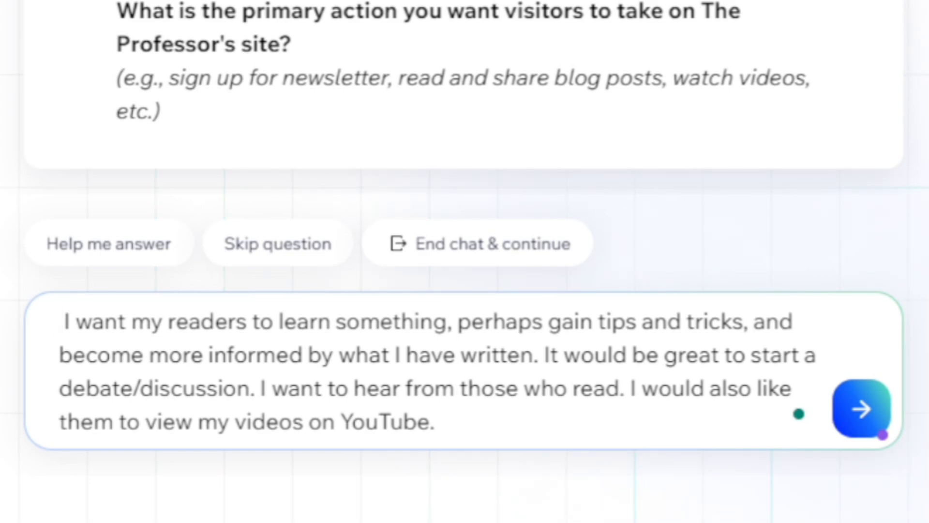
Step: Send the visitor-action answer so the assistant completes The Professor's Site profile
{"action": "left_click", "coordinate": [65, 321]}
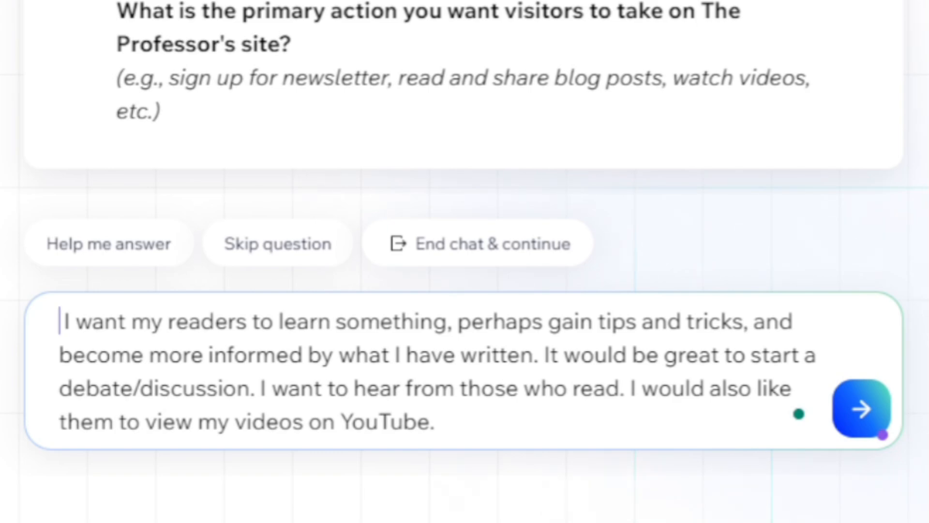
{"action": "left_click", "coordinate": [861, 408]}
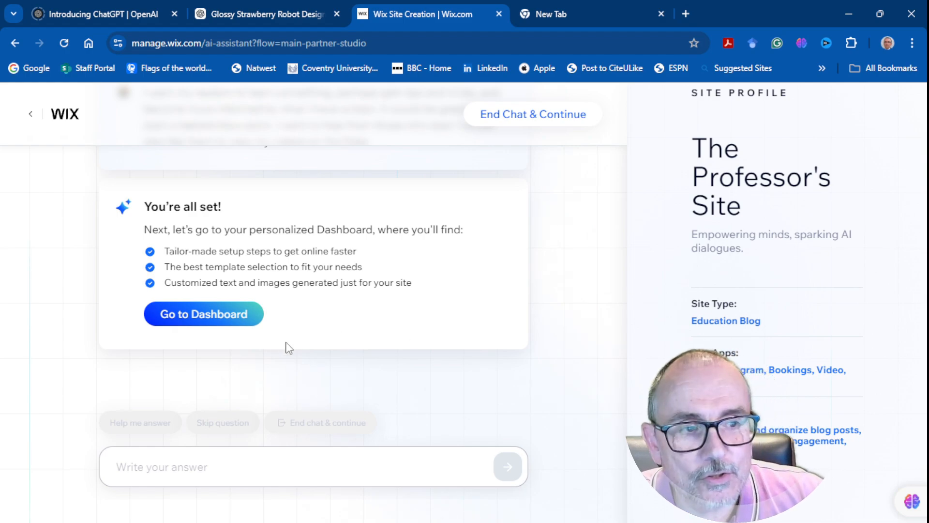
Step: Go to the dashboard and expand the custom domain setup step
{"action": "left_click", "coordinate": [203, 313]}
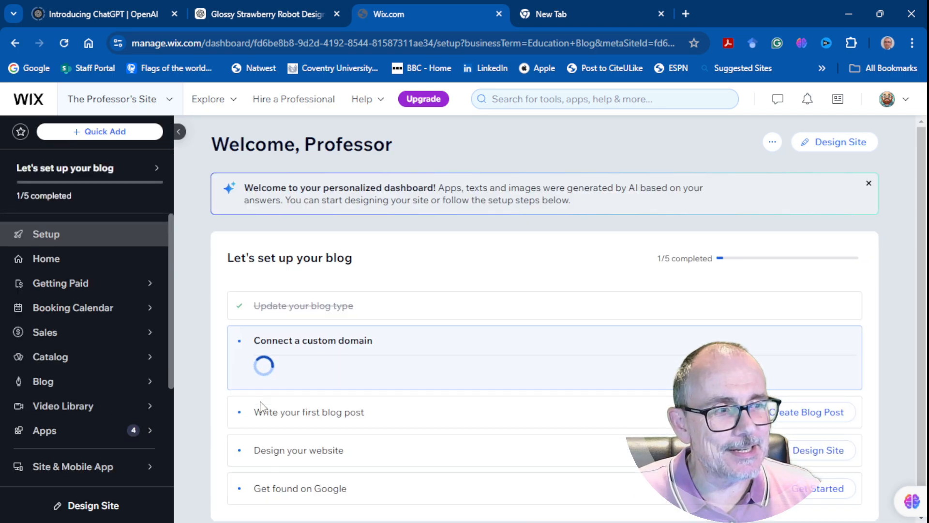
{"action": "left_click", "coordinate": [313, 340]}
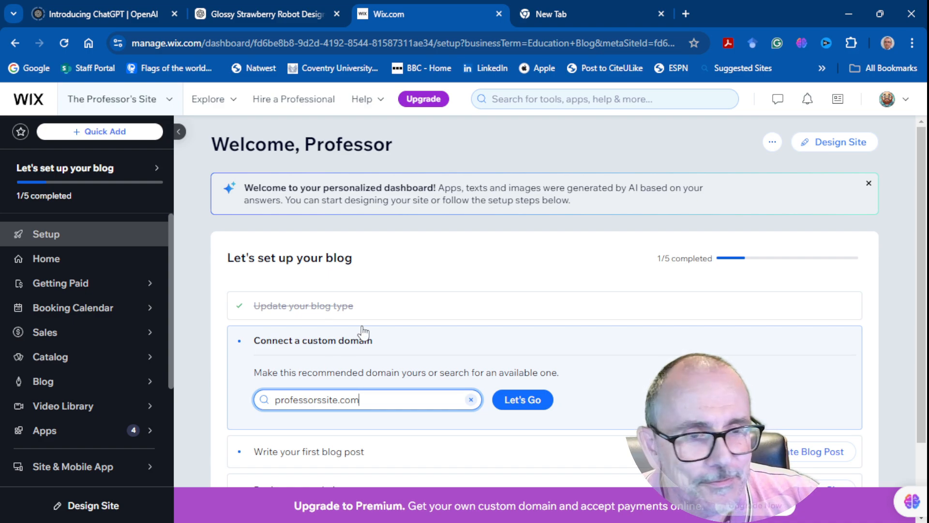
{"action": "mouse_move", "coordinate": [413, 279]}
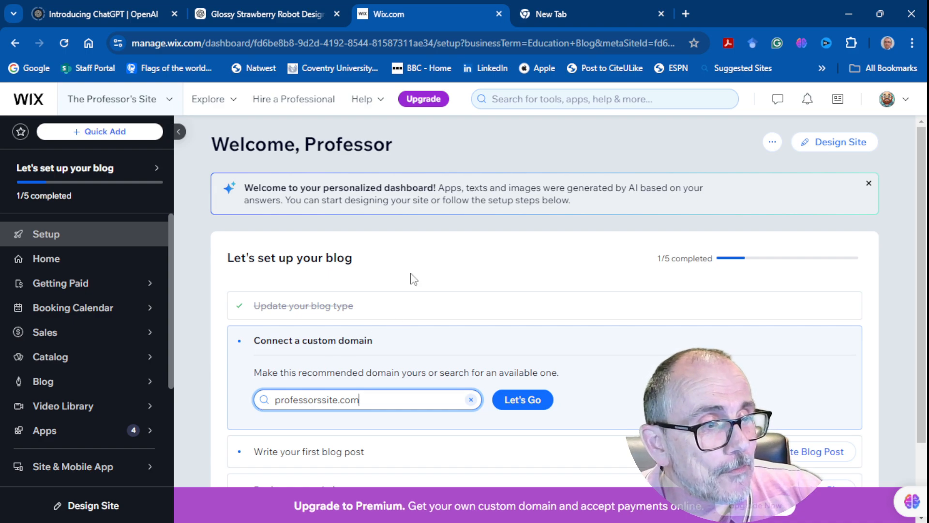
{"action": "mouse_move", "coordinate": [373, 310]}
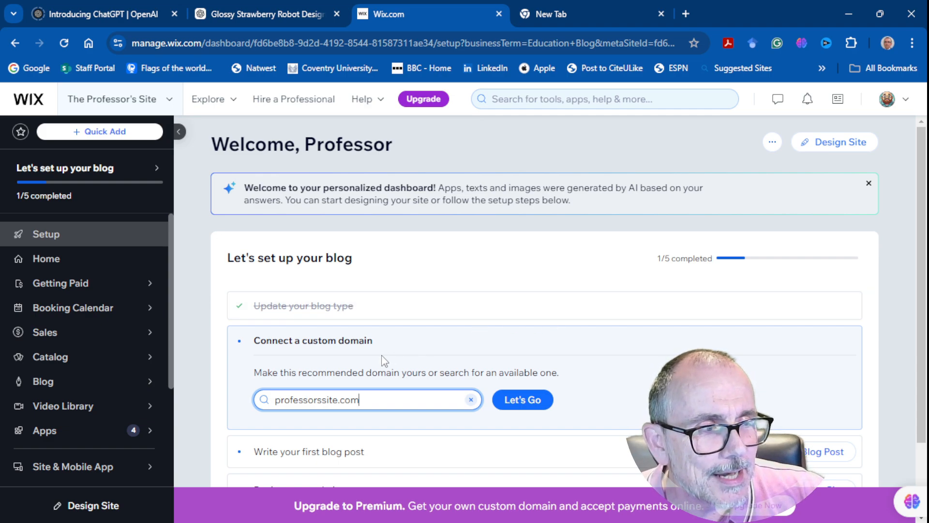
{"action": "mouse_move", "coordinate": [397, 386]}
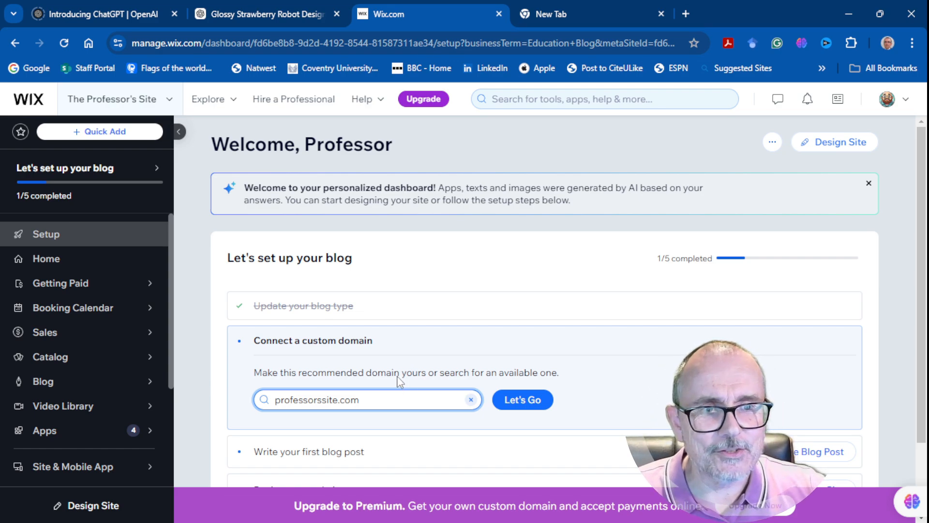
Step: Search for the domain TheProfessor.com, which turns out to be taken
{"action": "type", "text": "pr"}
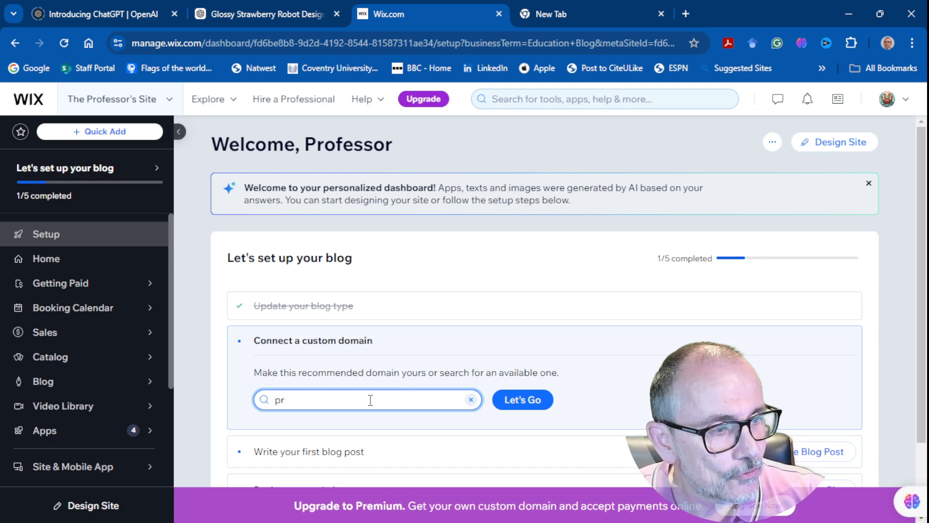
{"action": "type", "text": "The Professor"}
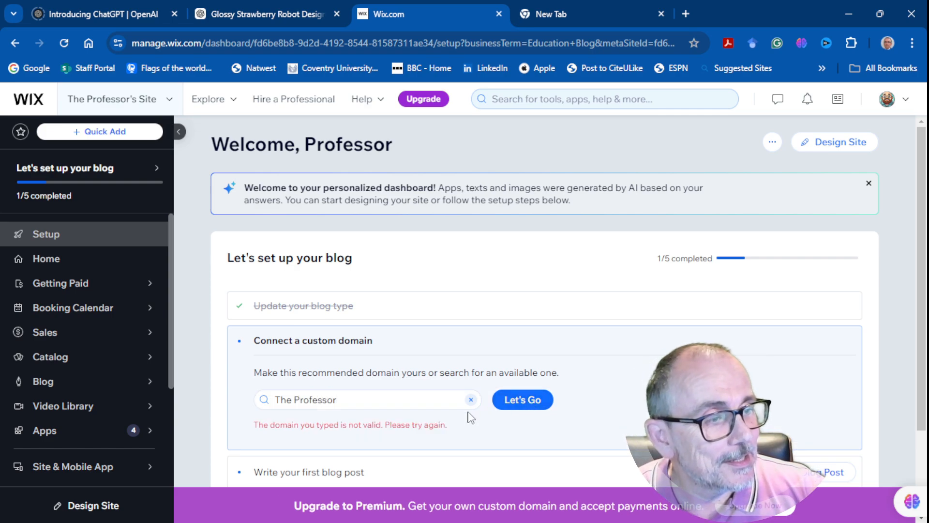
{"action": "left_click", "coordinate": [356, 399]}
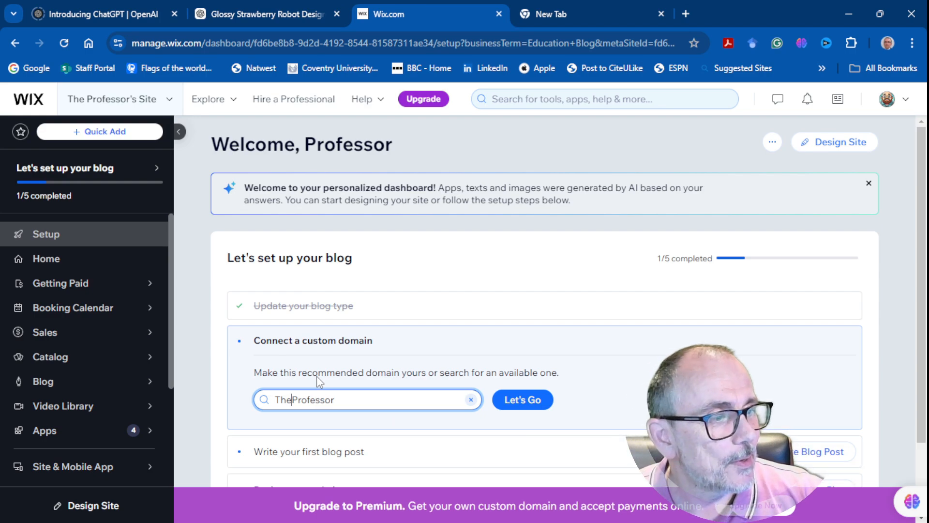
{"action": "left_click", "coordinate": [522, 399]}
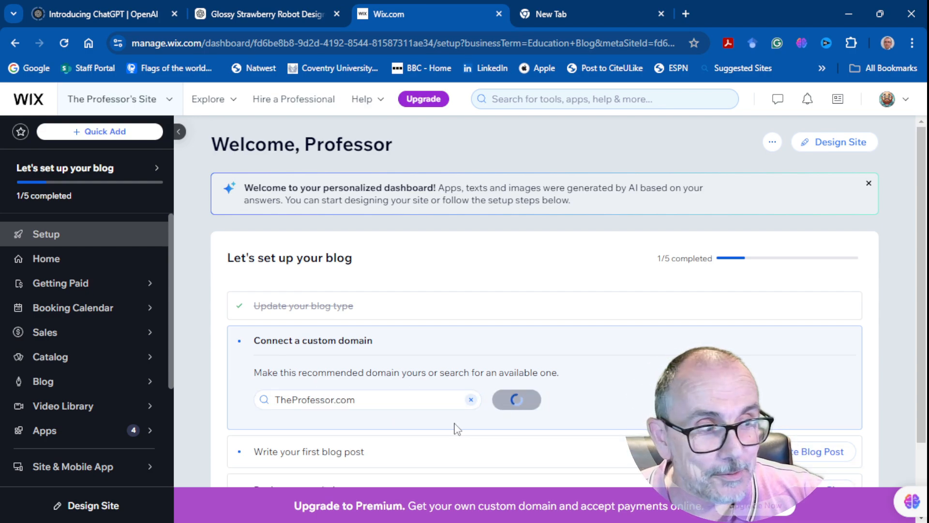
{"action": "left_click", "coordinate": [516, 399]}
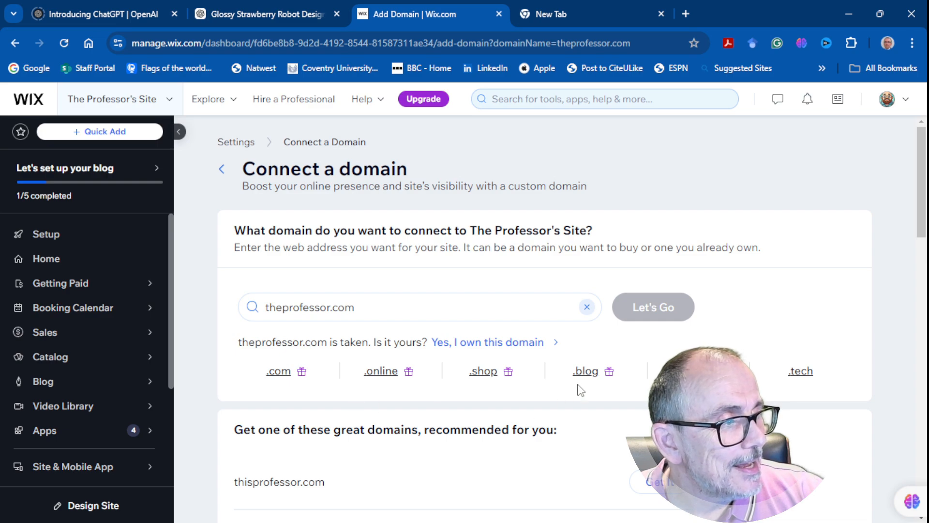
Step: Check theprofessor.blog, then scroll the recommended domains to pick theprofessor.info
{"action": "left_click", "coordinate": [585, 371]}
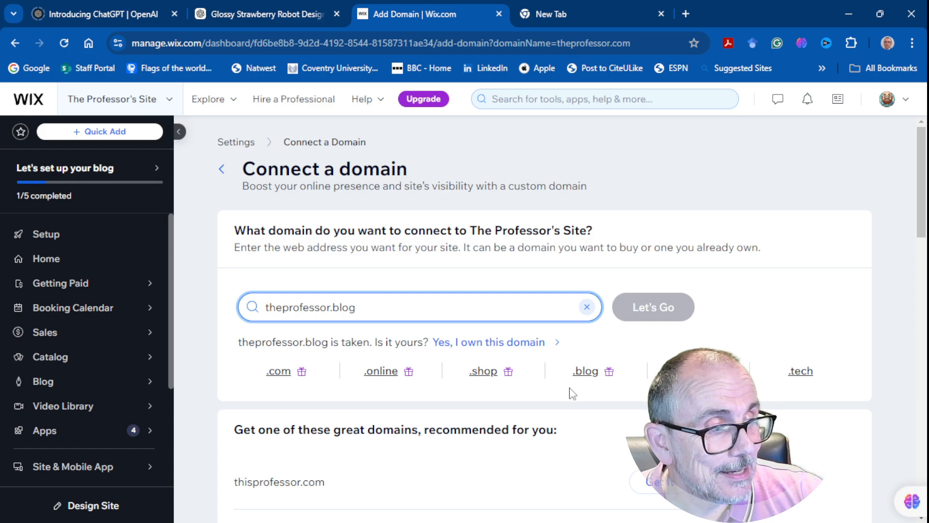
{"action": "scroll", "scroll_direction": "down", "scroll_amount": 3}
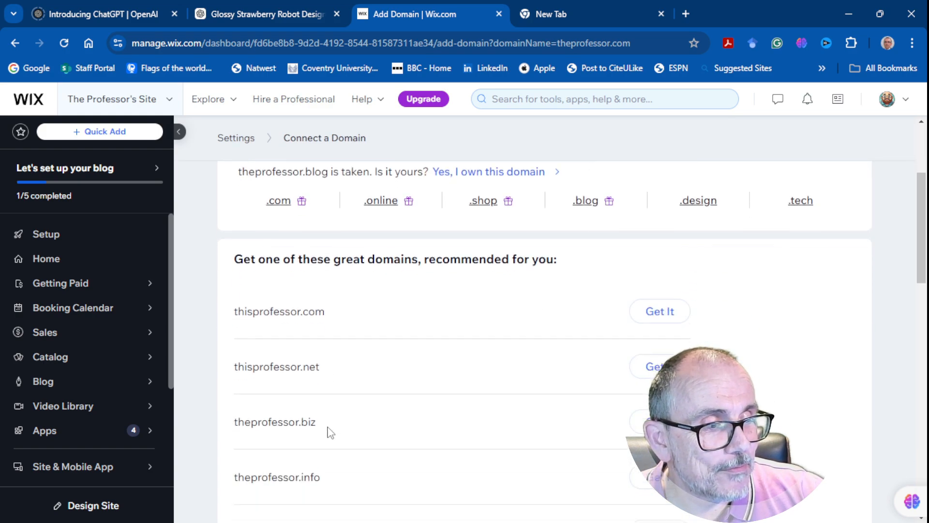
{"action": "scroll", "scroll_direction": "down", "scroll_amount": 3}
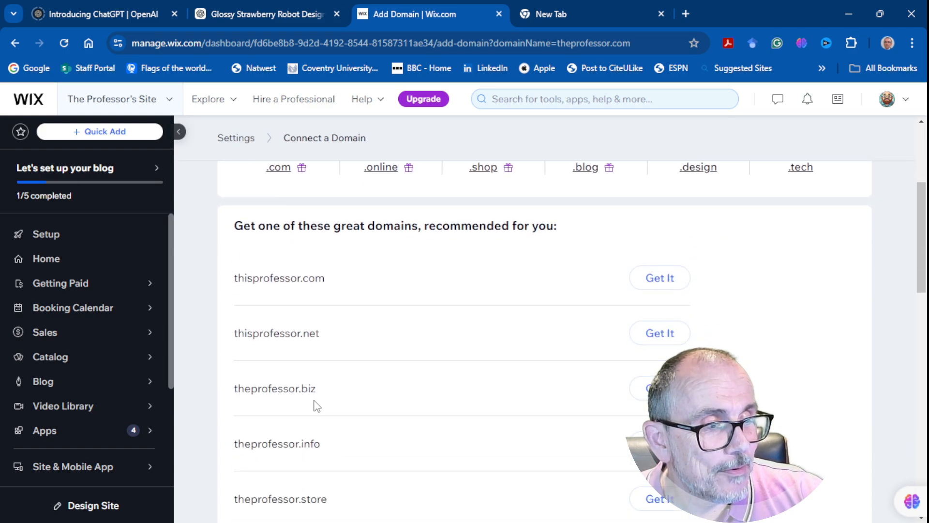
{"action": "mouse_move", "coordinate": [321, 449]}
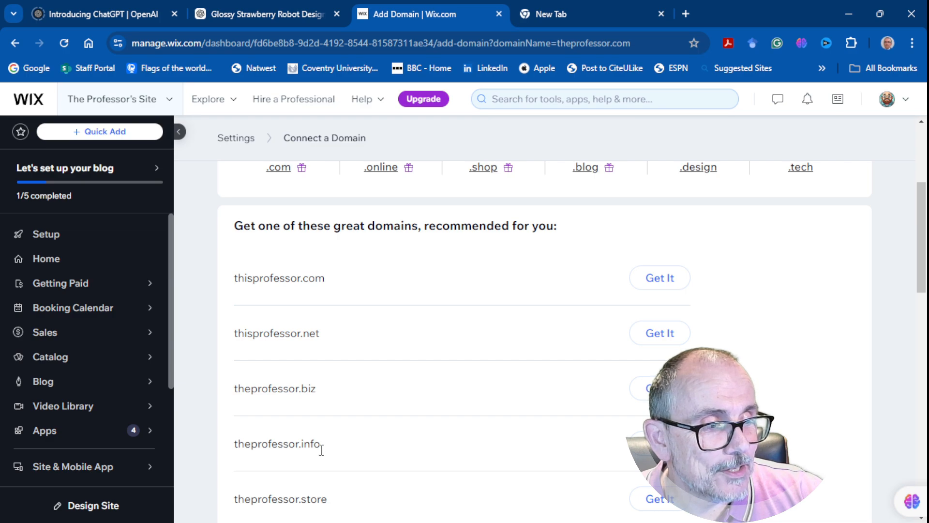
{"action": "scroll", "scroll_direction": "down", "scroll_amount": 3}
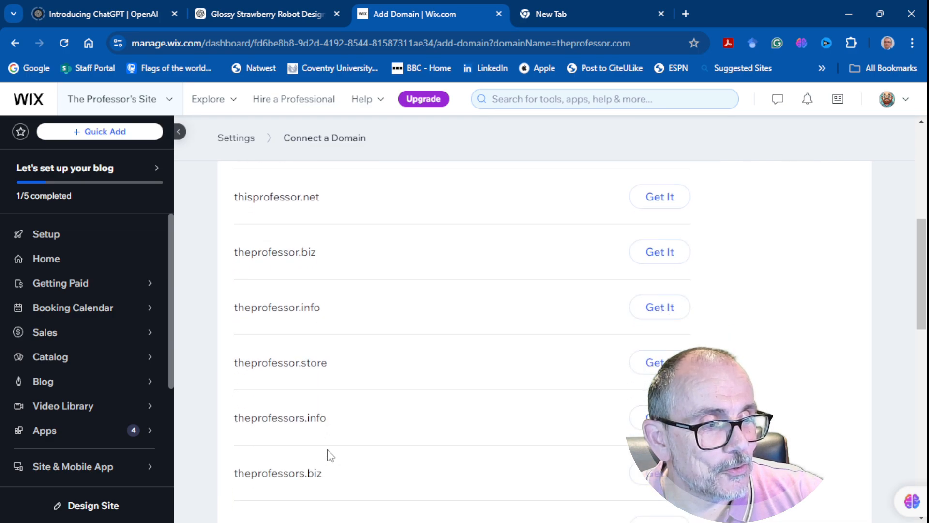
{"action": "scroll", "scroll_direction": "down", "scroll_amount": 3}
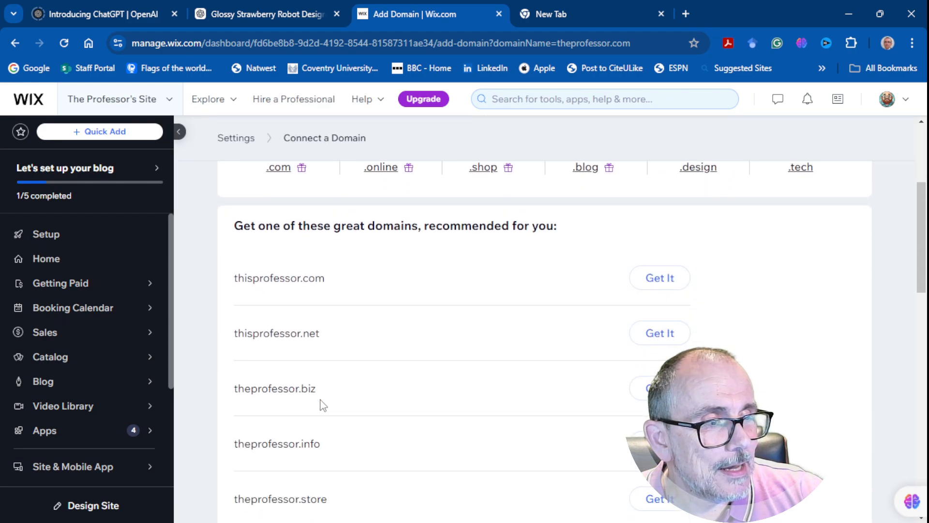
{"action": "scroll", "scroll_direction": "down", "scroll_amount": 3}
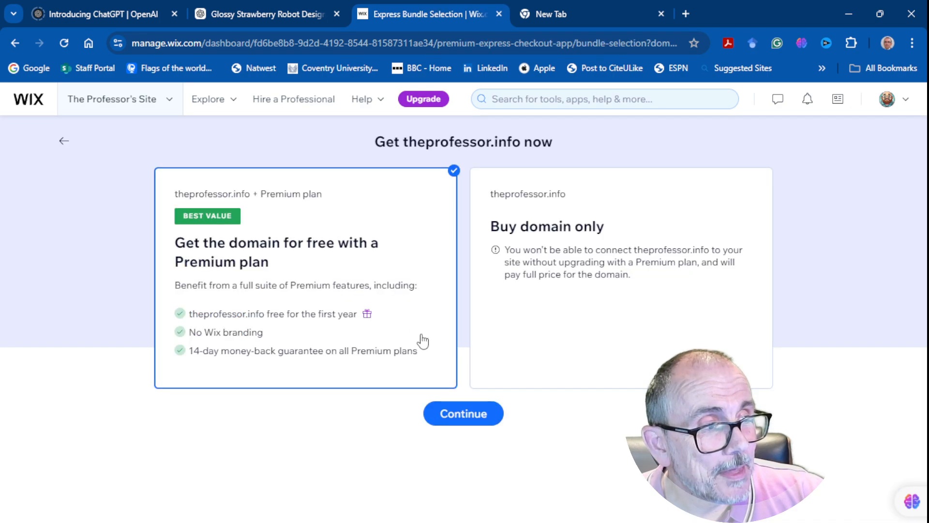
{"action": "mouse_move", "coordinate": [418, 307]}
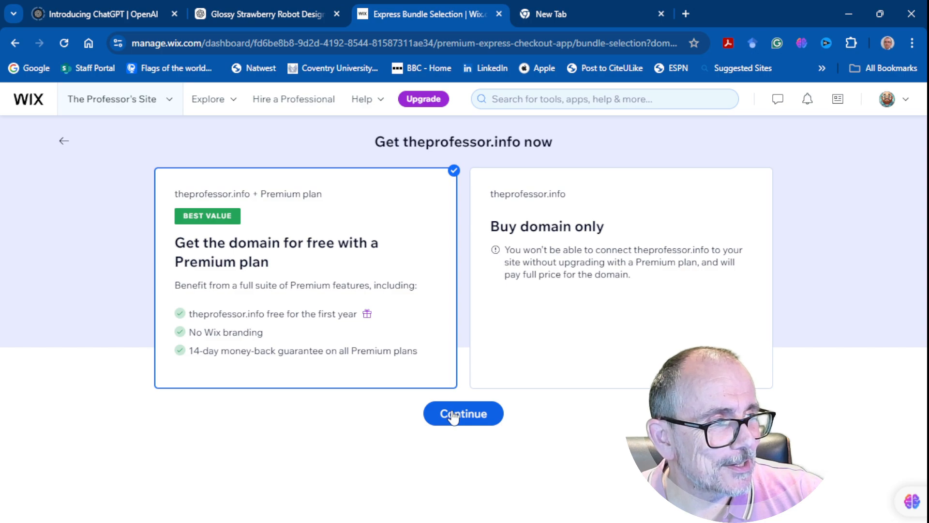
Step: Accept the domain-plus-Premium bundle, choose the Light plan with yearly billing and proceed to checkout
{"action": "left_click", "coordinate": [463, 414]}
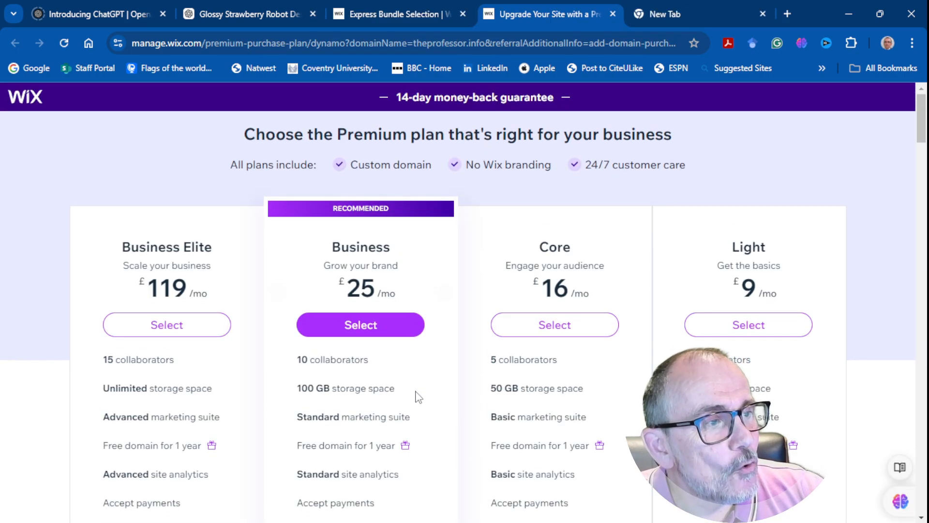
{"action": "scroll", "scroll_direction": "down", "scroll_amount": 3}
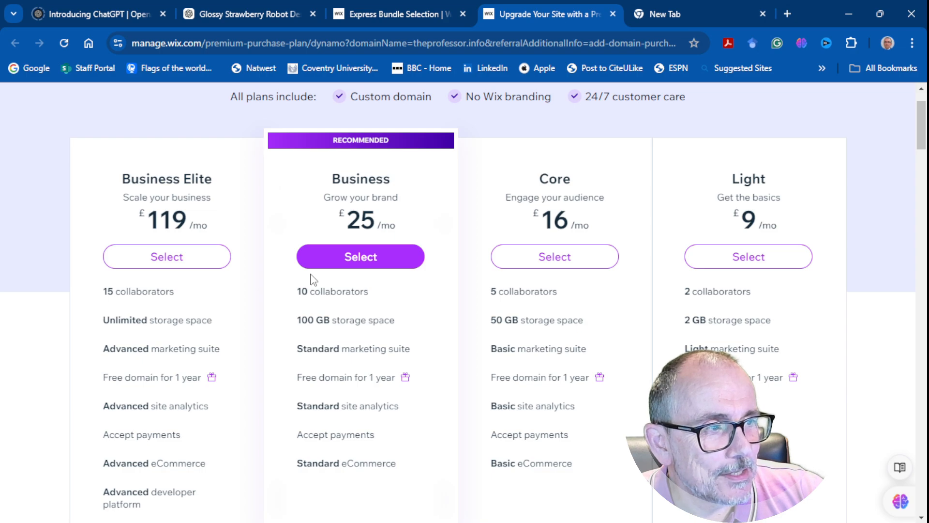
{"action": "mouse_move", "coordinate": [370, 300]}
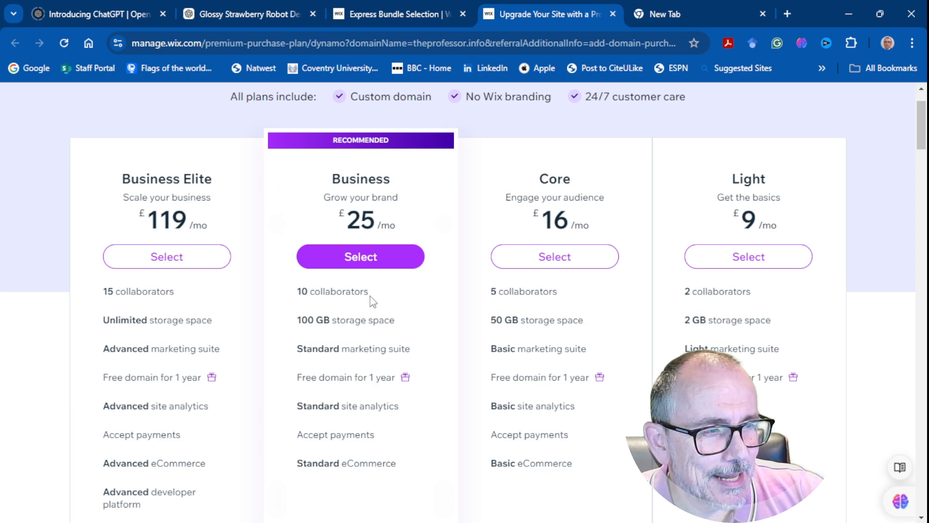
{"action": "mouse_move", "coordinate": [351, 318]}
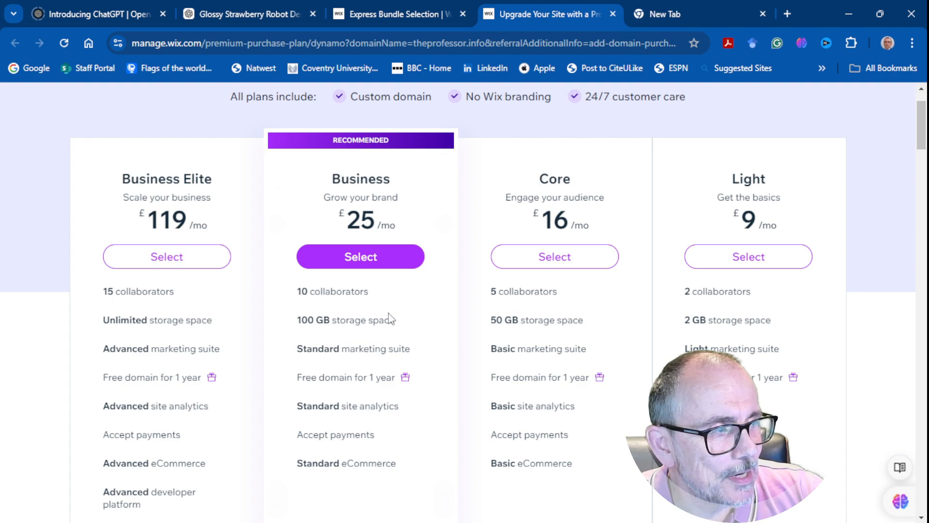
{"action": "mouse_move", "coordinate": [480, 243]}
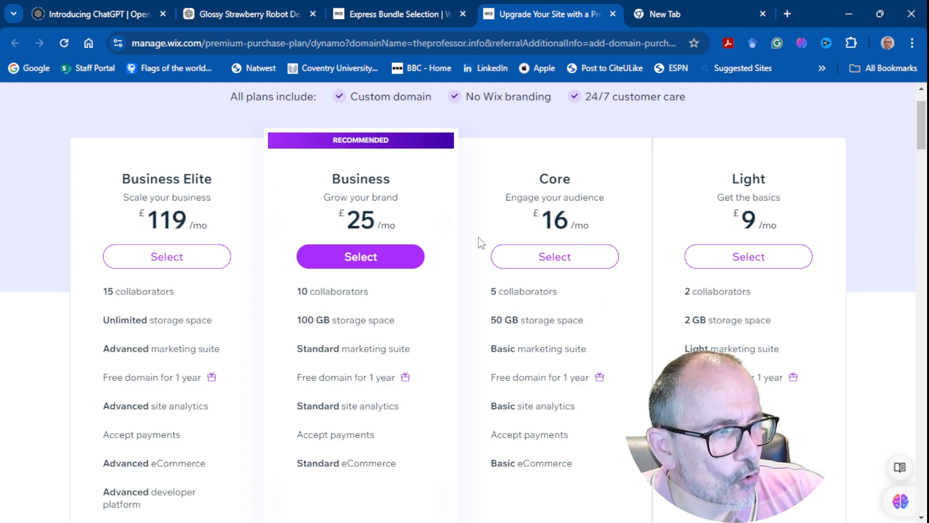
{"action": "mouse_move", "coordinate": [549, 348]}
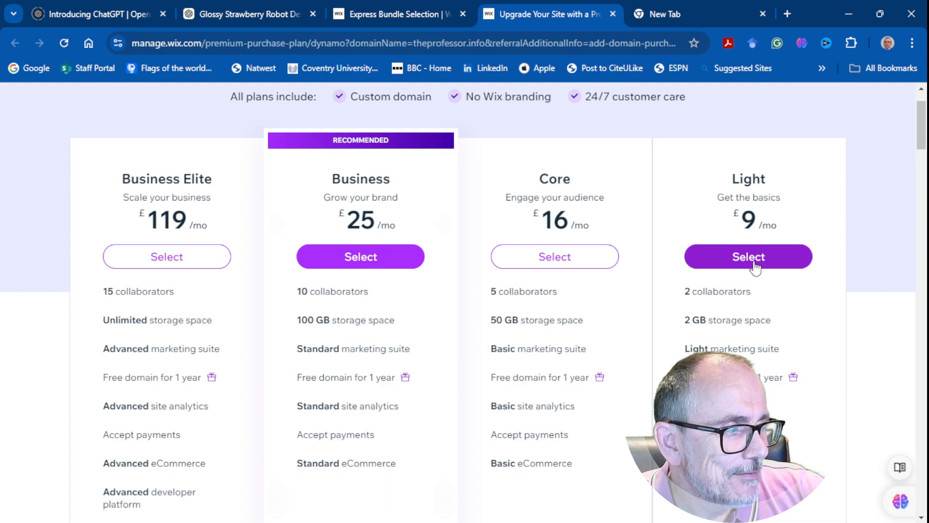
{"action": "mouse_move", "coordinate": [753, 269]}
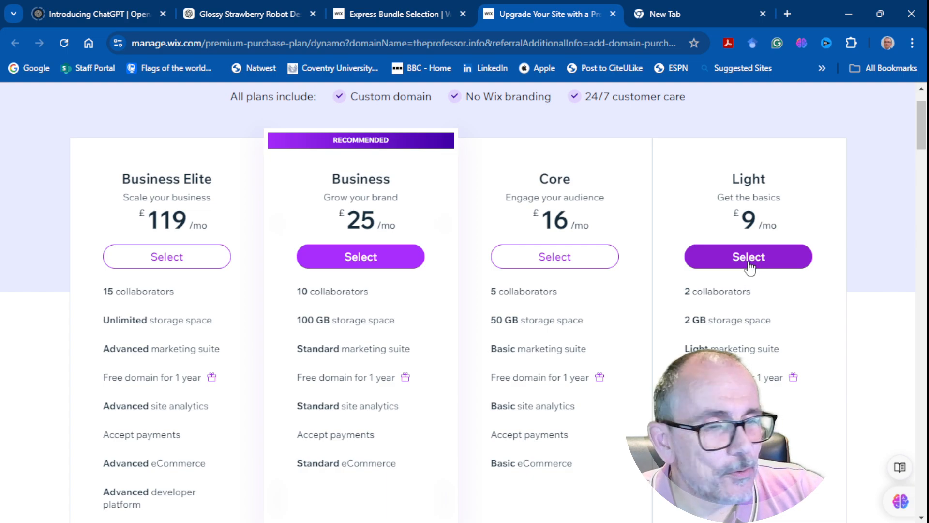
{"action": "left_click", "coordinate": [748, 256]}
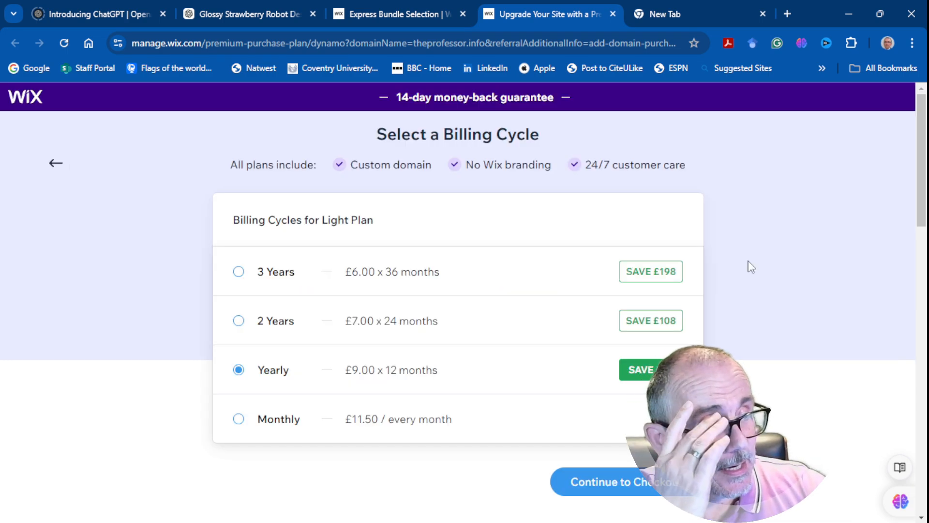
{"action": "mouse_move", "coordinate": [702, 282]}
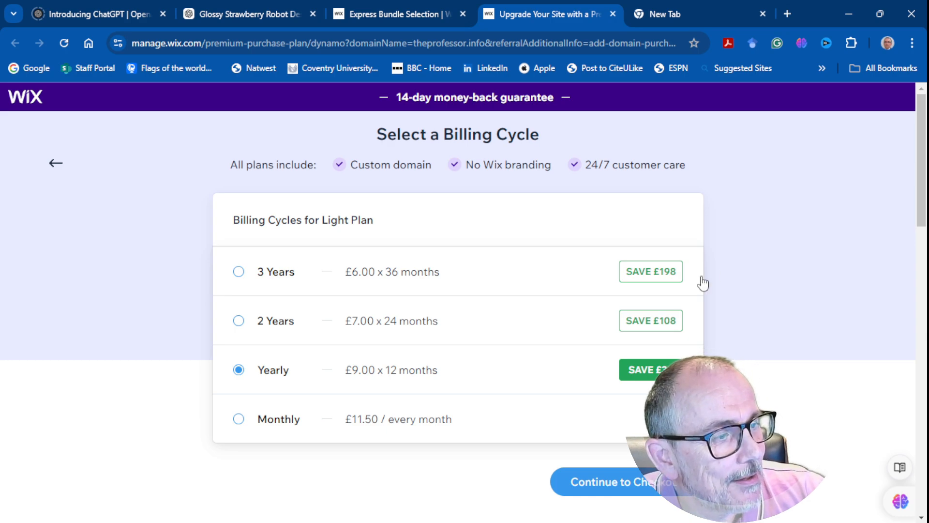
{"action": "mouse_move", "coordinate": [701, 296]}
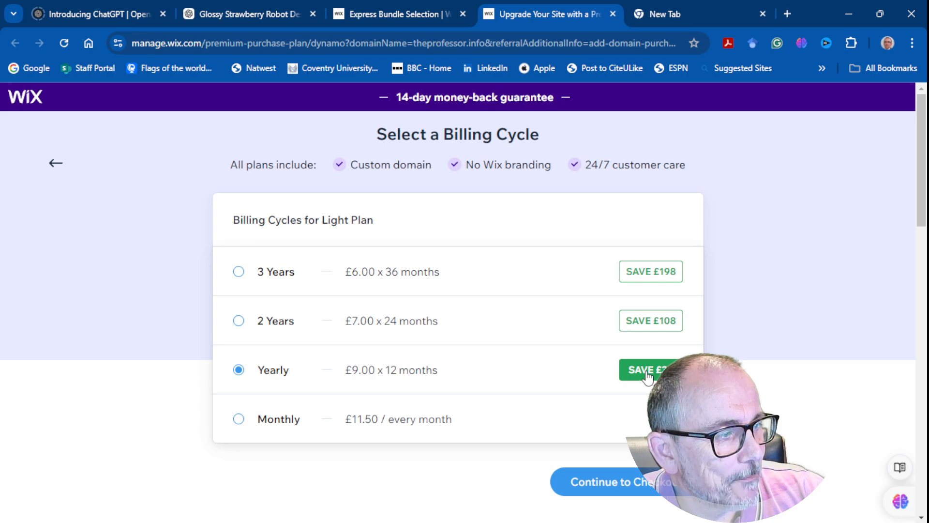
{"action": "left_click", "coordinate": [614, 481]}
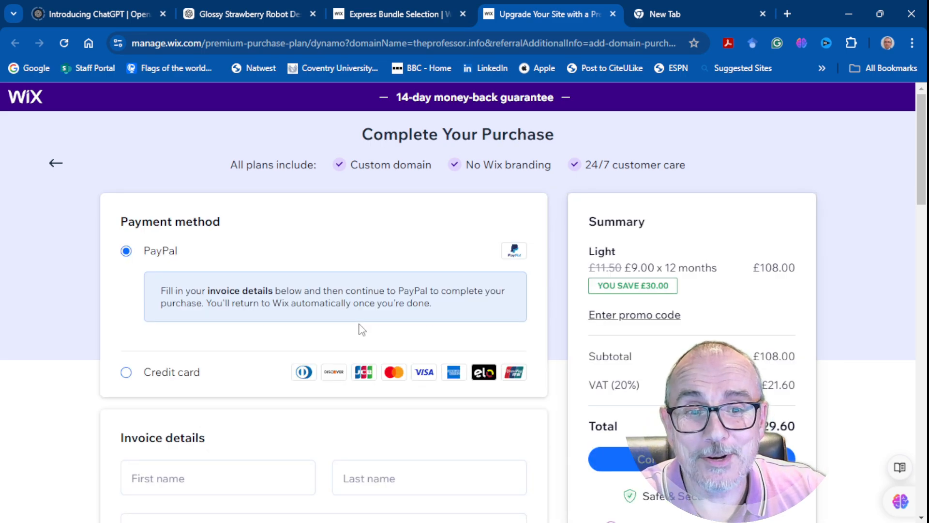
{"action": "mouse_move", "coordinate": [254, 335]}
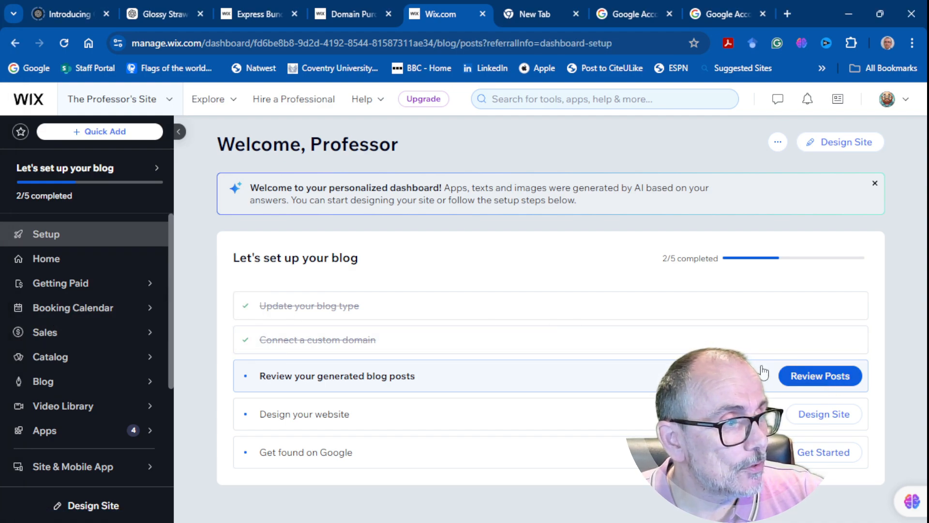
Step: Review the generated posts and read 'AI Innovation: Navigating the Future of Technology' in the editor
{"action": "left_click", "coordinate": [818, 375]}
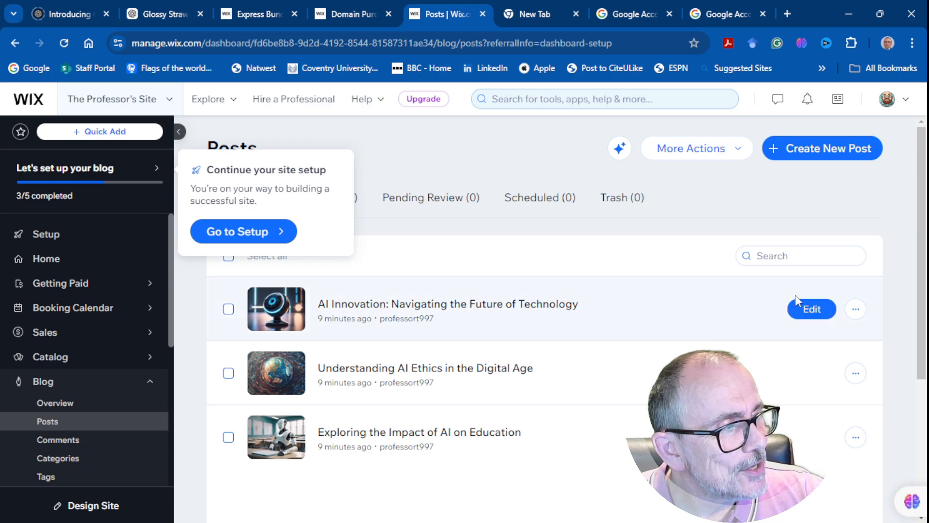
{"action": "left_click", "coordinate": [811, 308]}
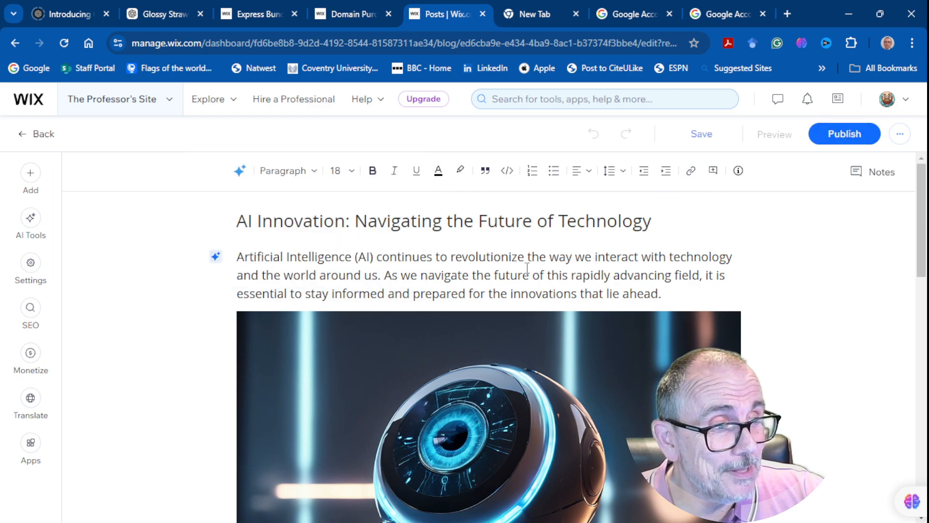
{"action": "scroll", "scroll_direction": "down", "scroll_amount": 3}
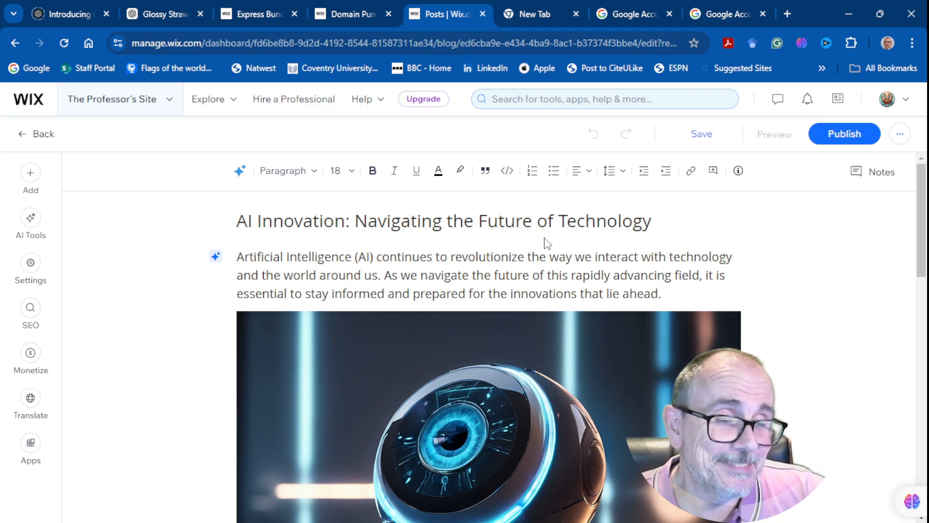
{"action": "mouse_move", "coordinate": [118, 297]}
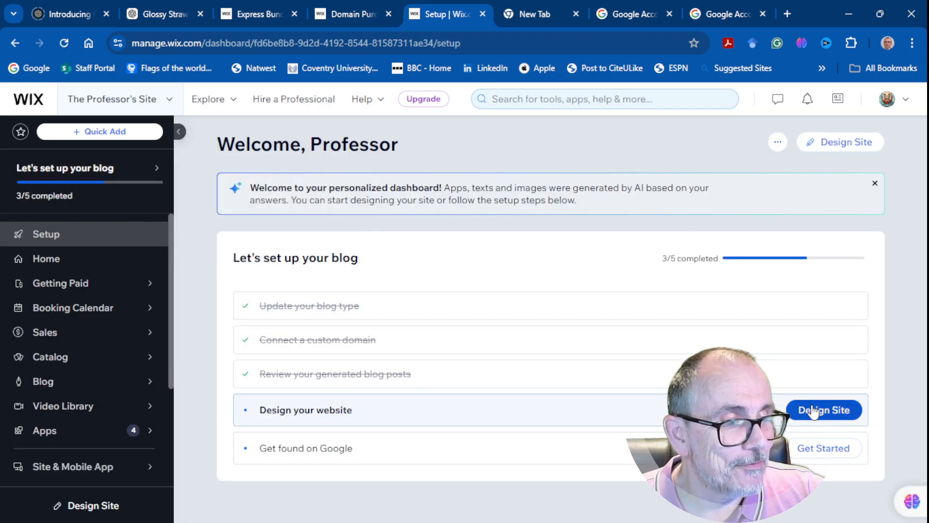
Step: Start Design Site and have AI generate the 'Explore AI Insights' homepage design
{"action": "left_click", "coordinate": [822, 409]}
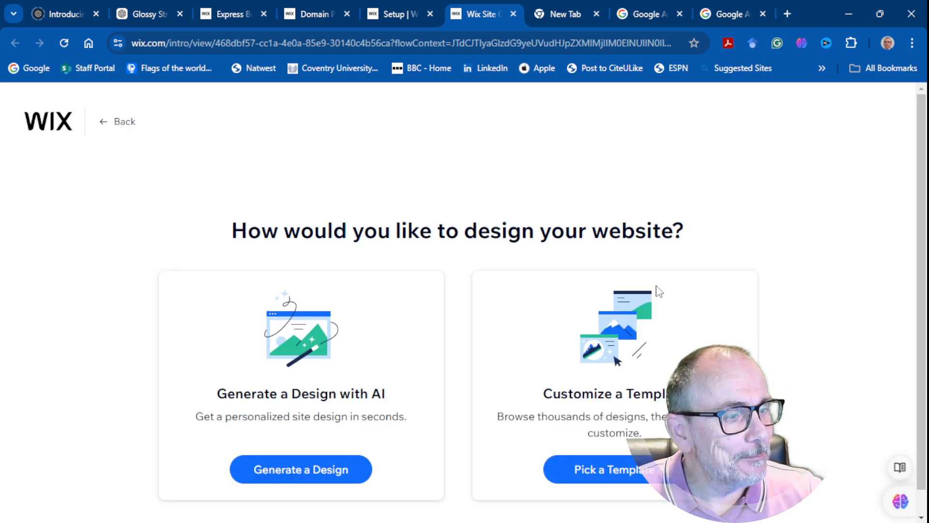
{"action": "mouse_move", "coordinate": [578, 366]}
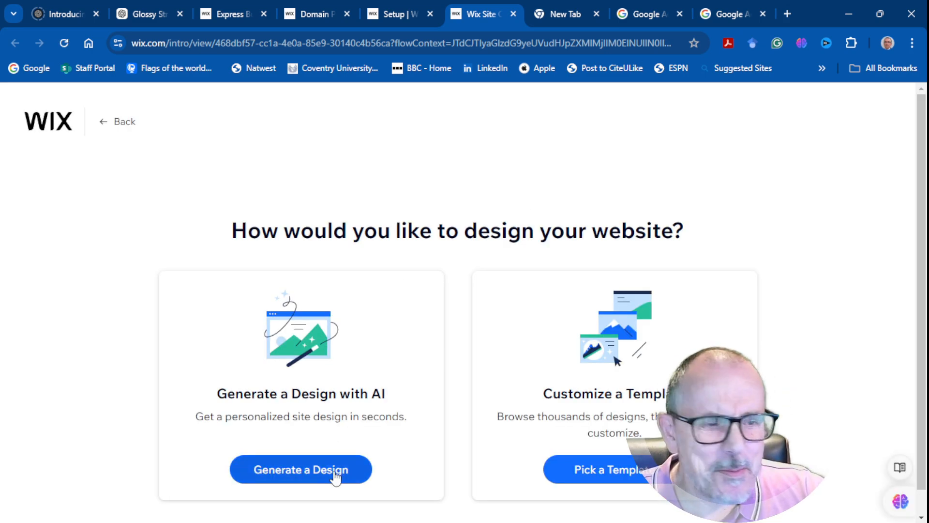
{"action": "left_click", "coordinate": [300, 469]}
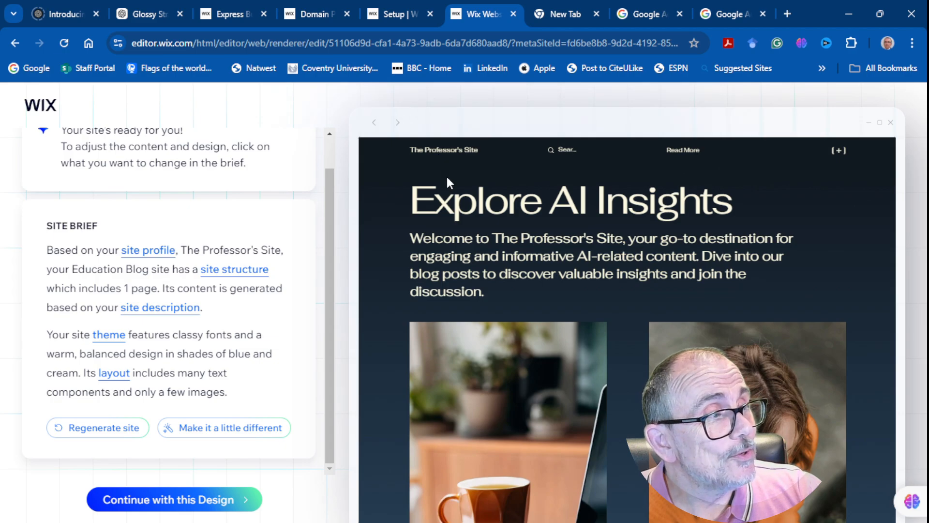
{"action": "scroll", "scroll_direction": "down", "scroll_amount": 3}
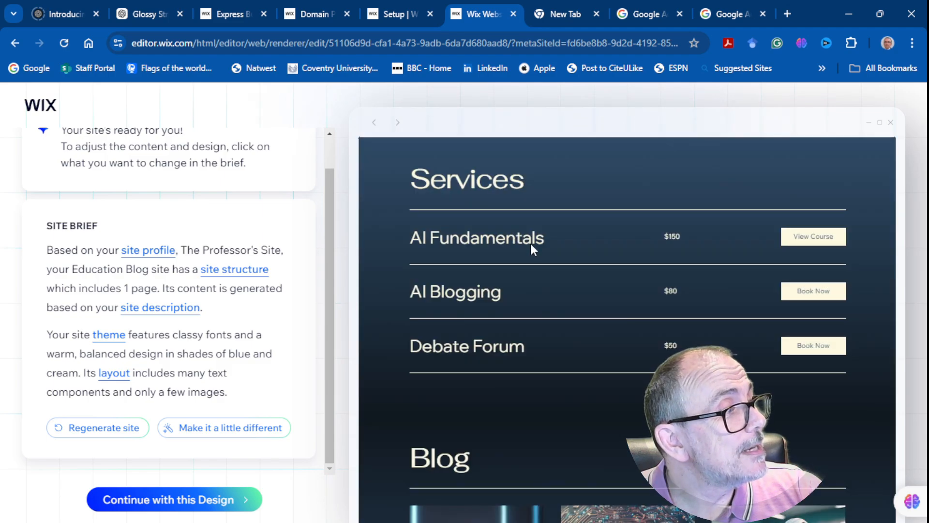
{"action": "mouse_move", "coordinate": [756, 232]}
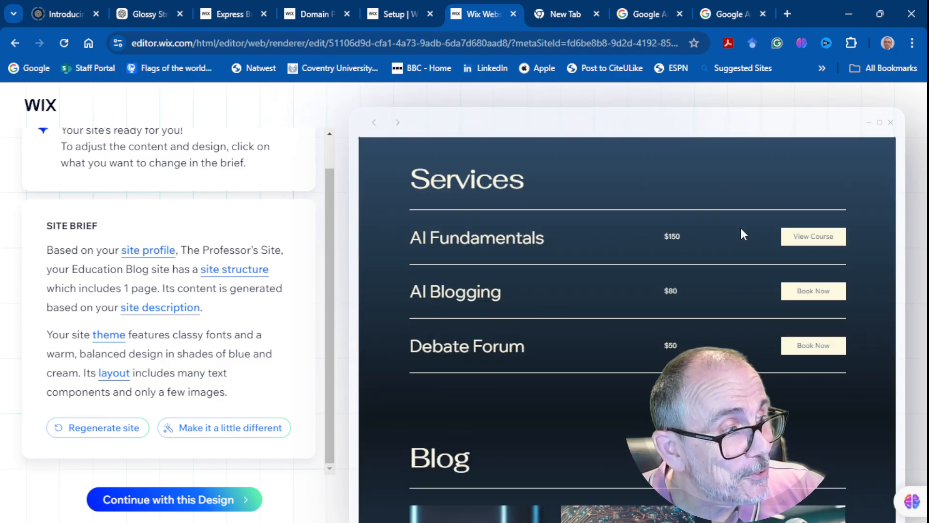
{"action": "mouse_move", "coordinate": [650, 284]}
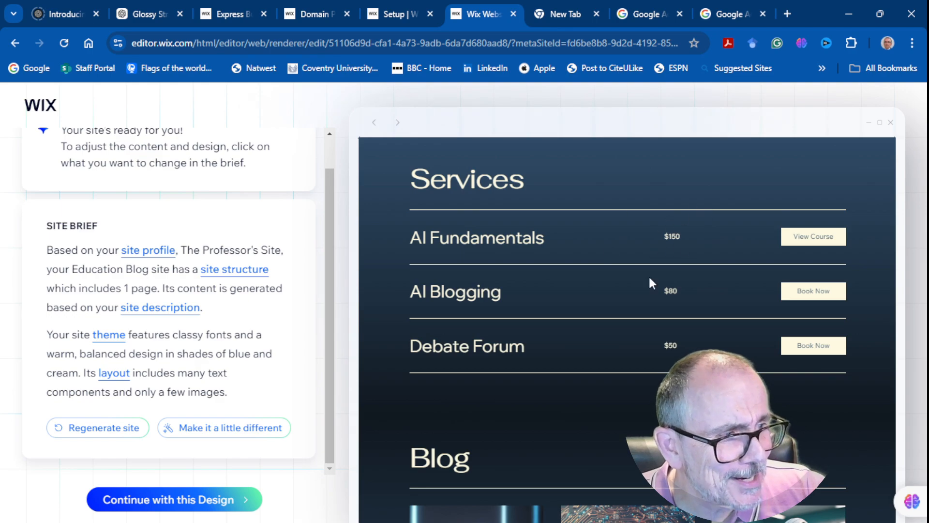
{"action": "mouse_move", "coordinate": [810, 302]}
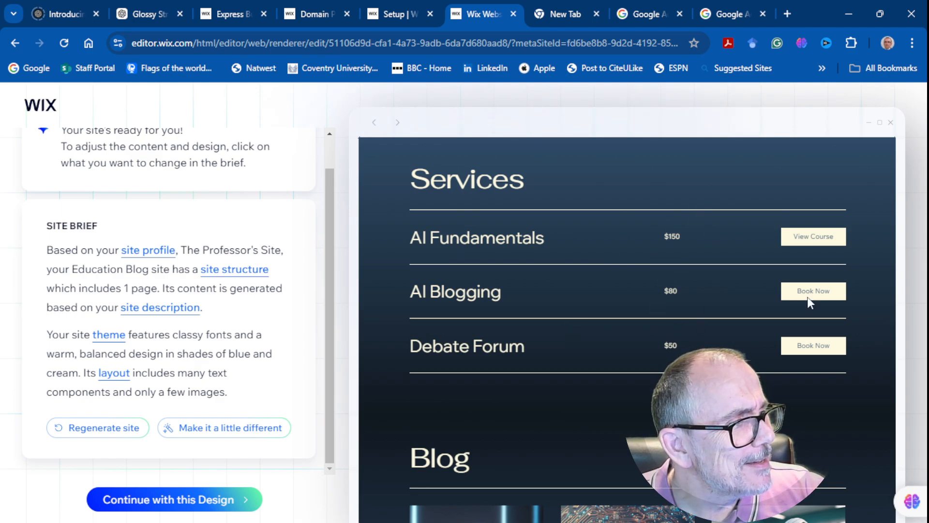
{"action": "mouse_move", "coordinate": [655, 297]}
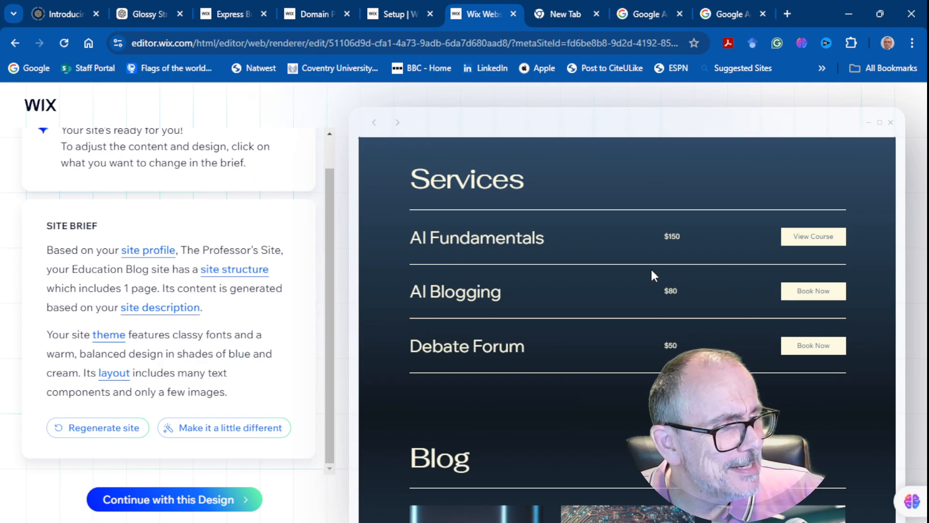
{"action": "scroll", "scroll_direction": "down", "scroll_amount": 3}
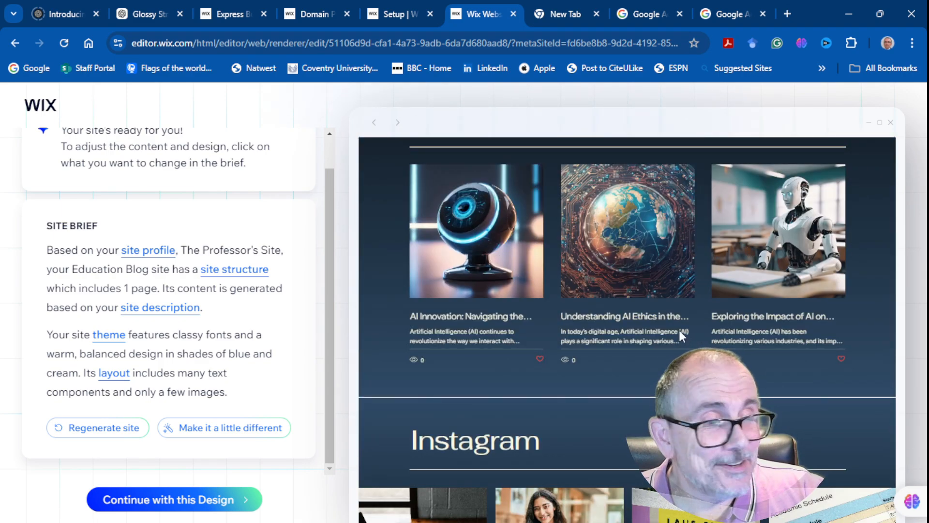
{"action": "scroll", "scroll_direction": "down", "scroll_amount": 3}
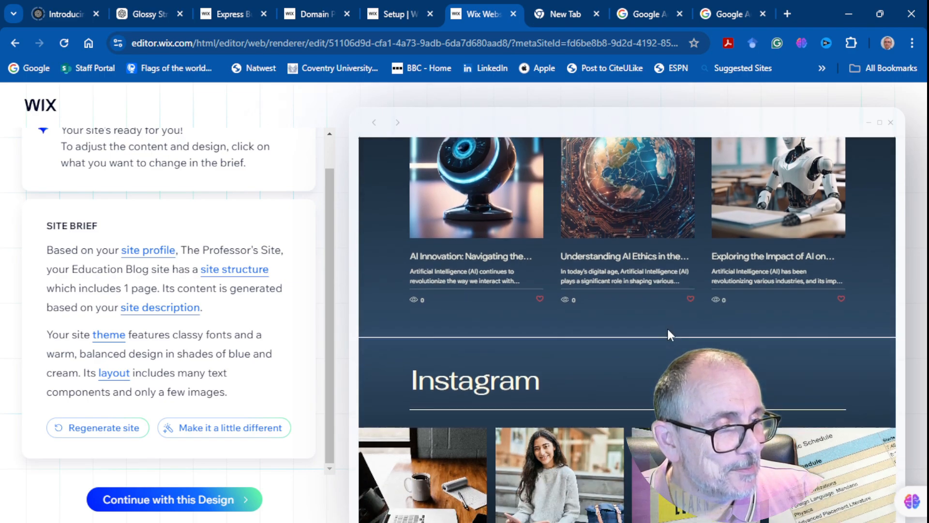
{"action": "scroll", "scroll_direction": "down", "scroll_amount": 3}
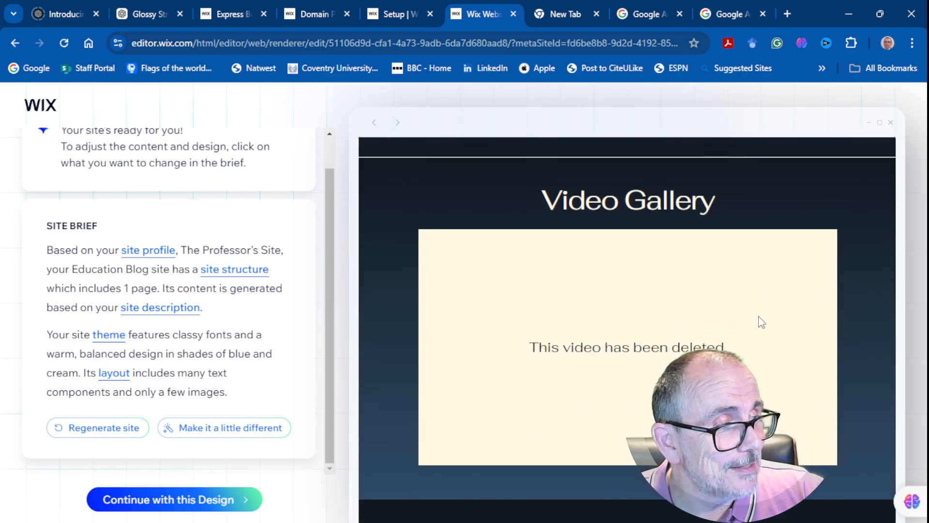
{"action": "scroll", "scroll_direction": "down", "scroll_amount": 3}
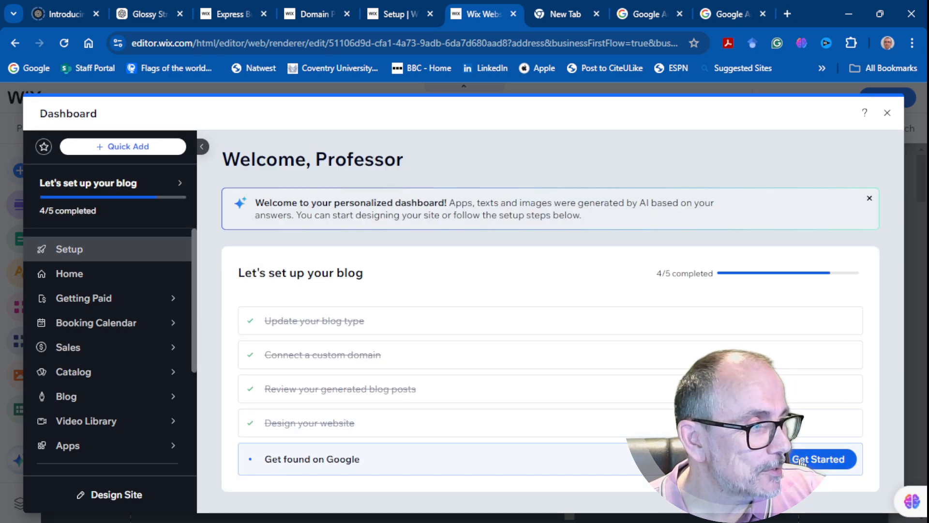
Step: Begin the 'Get found on Google' SEO setup, reaching the business or brand name question
{"action": "left_click", "coordinate": [819, 458]}
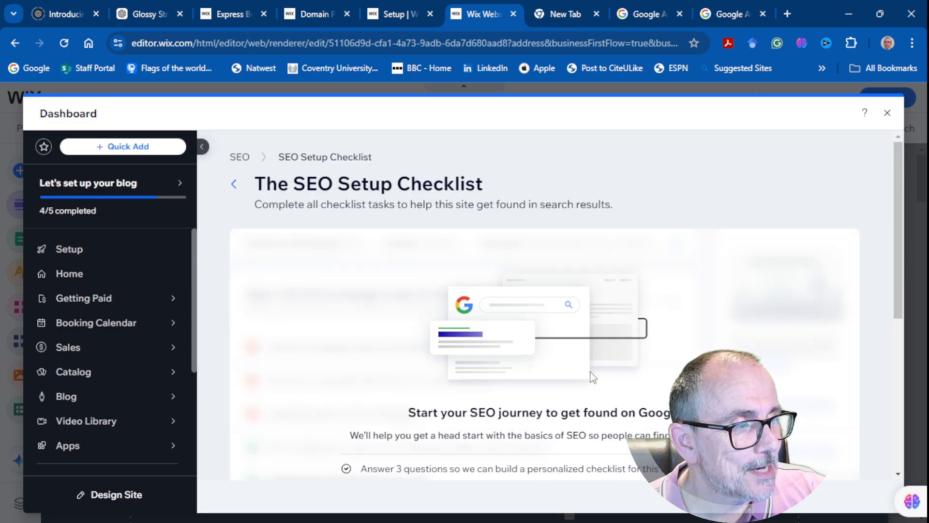
{"action": "mouse_move", "coordinate": [527, 313]}
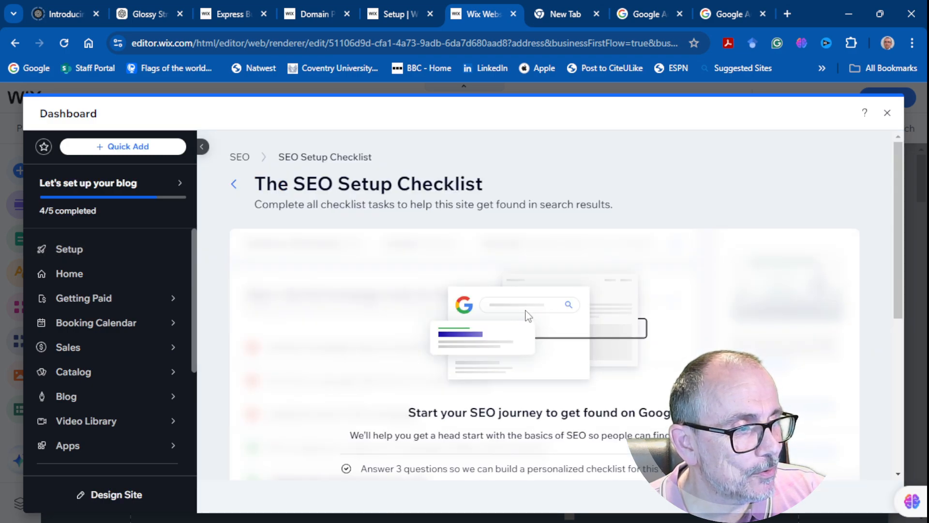
{"action": "scroll", "scroll_direction": "down", "scroll_amount": 3}
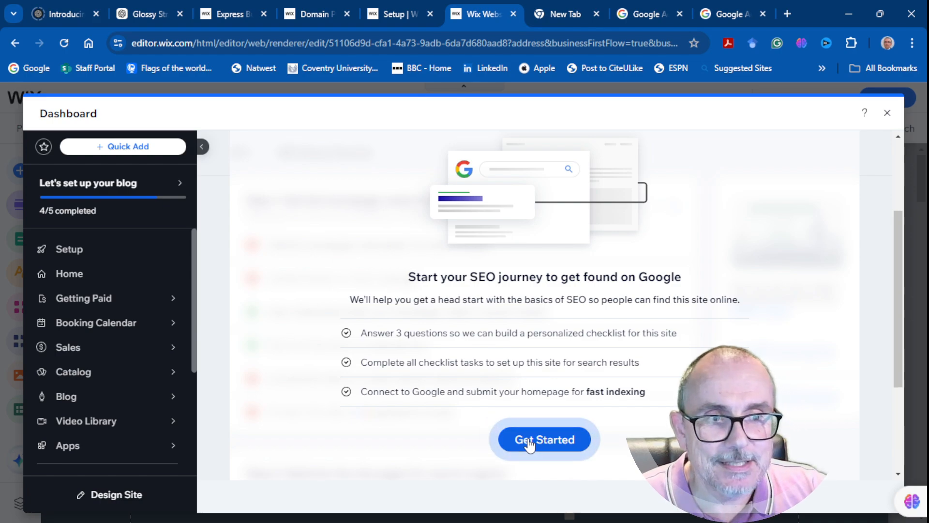
{"action": "left_click", "coordinate": [543, 440]}
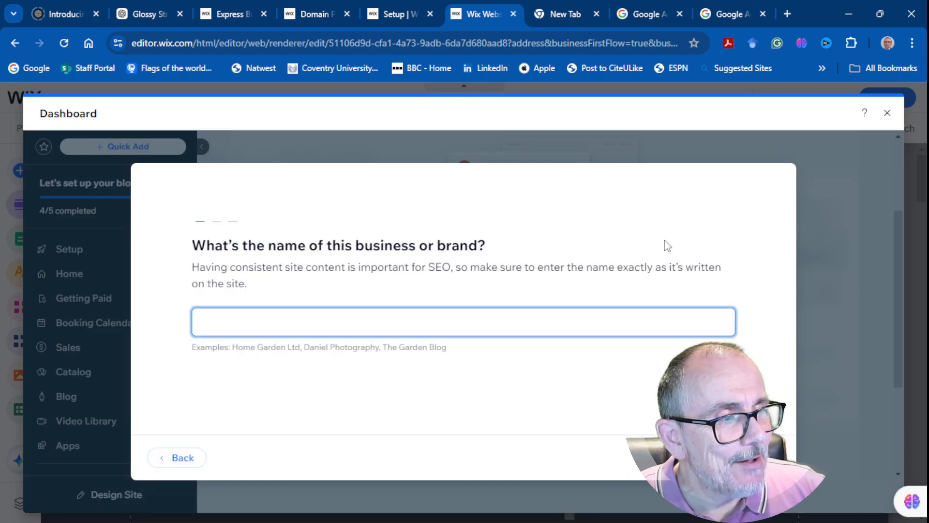
{"action": "mouse_move", "coordinate": [581, 287]}
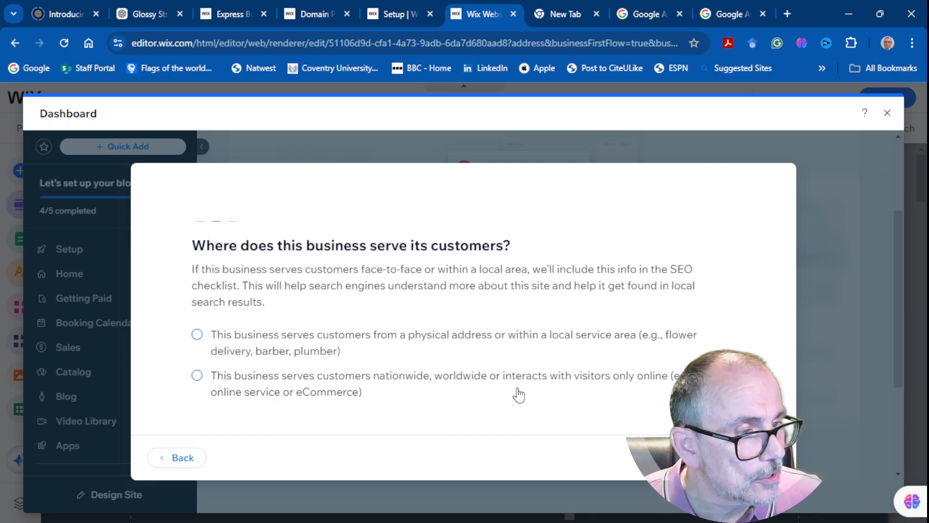
{"action": "mouse_move", "coordinate": [466, 408]}
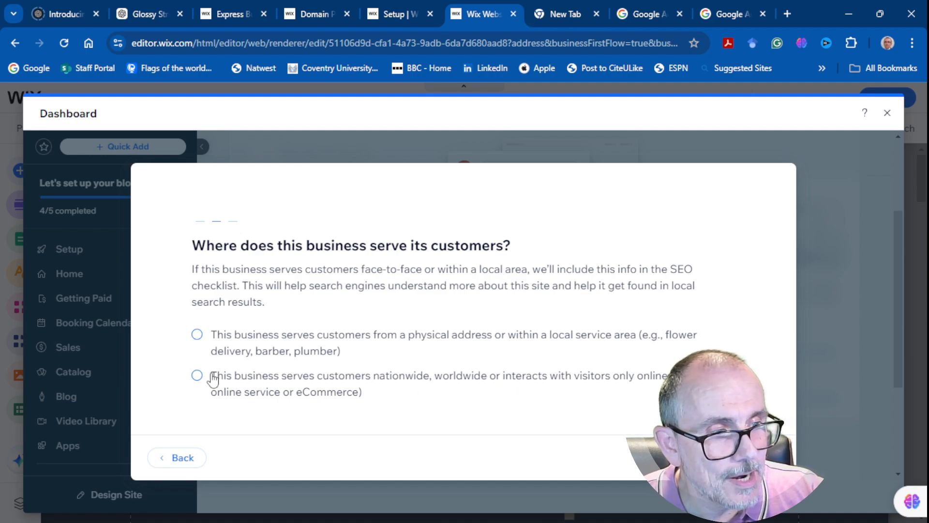
Step: Mark the business as serving customers online/nationwide and enter keywords AI and The Professor
{"action": "left_click", "coordinate": [196, 376]}
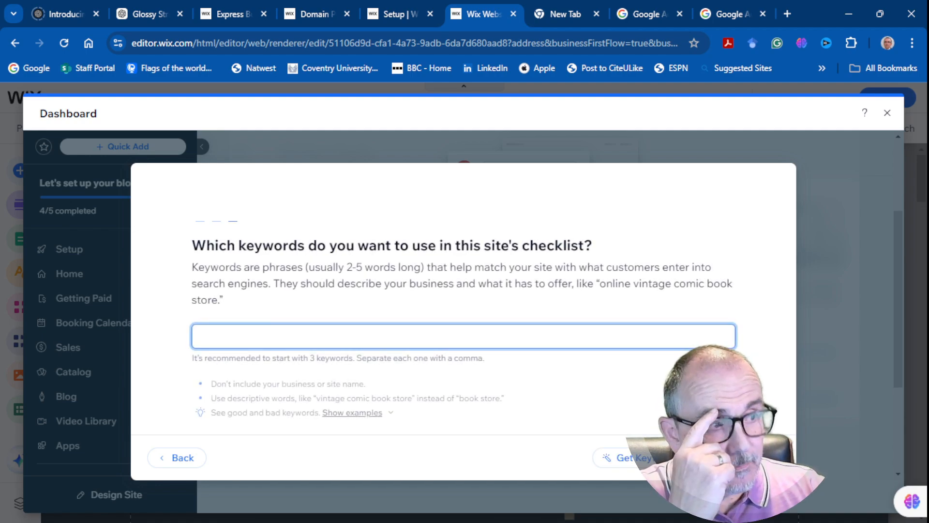
{"action": "left_click", "coordinate": [462, 336]}
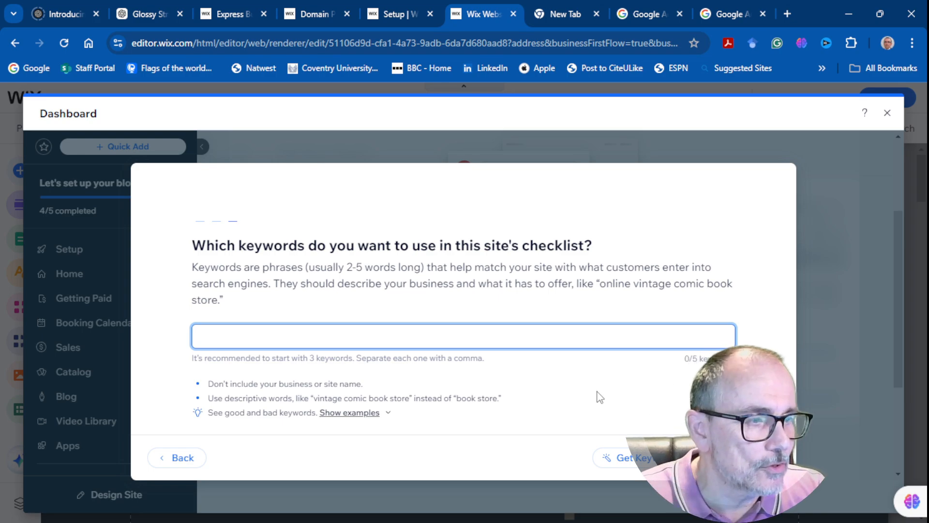
{"action": "type", "text": "A"}
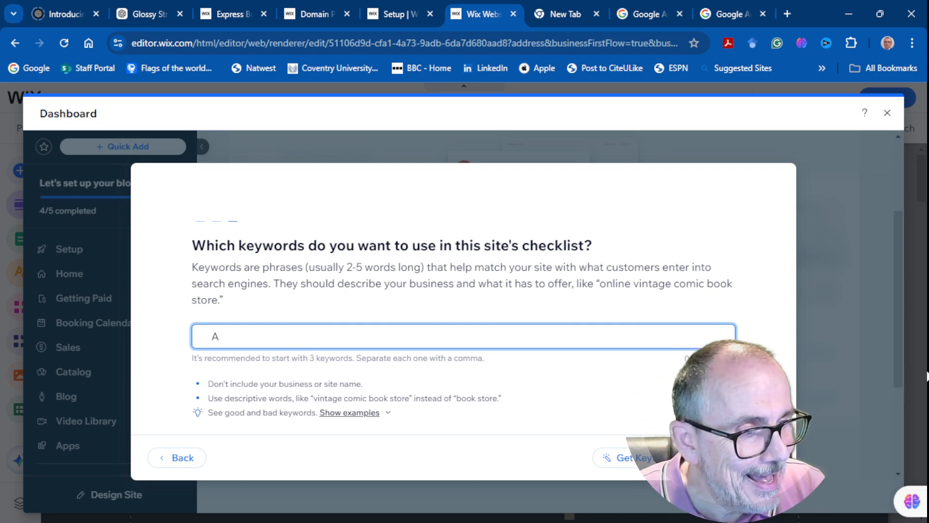
{"action": "type", "text": "I"}
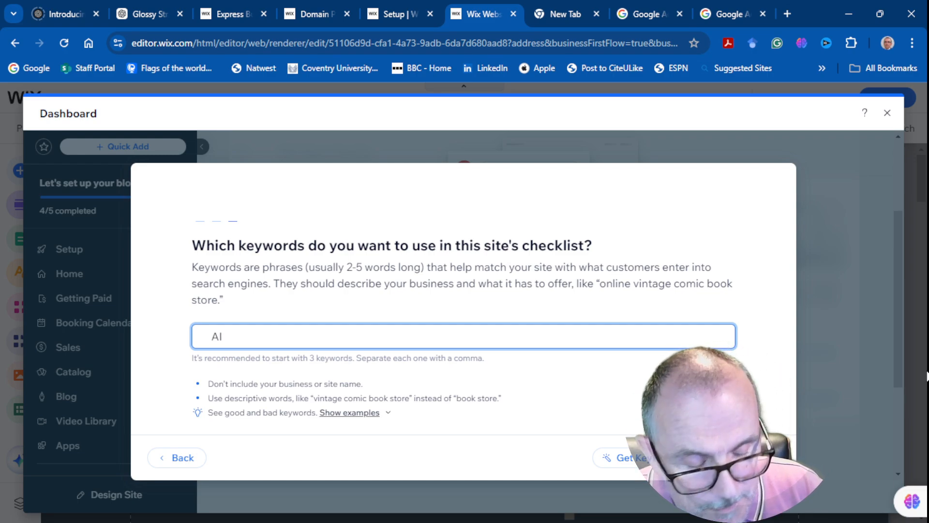
{"action": "type", "text": "The"}
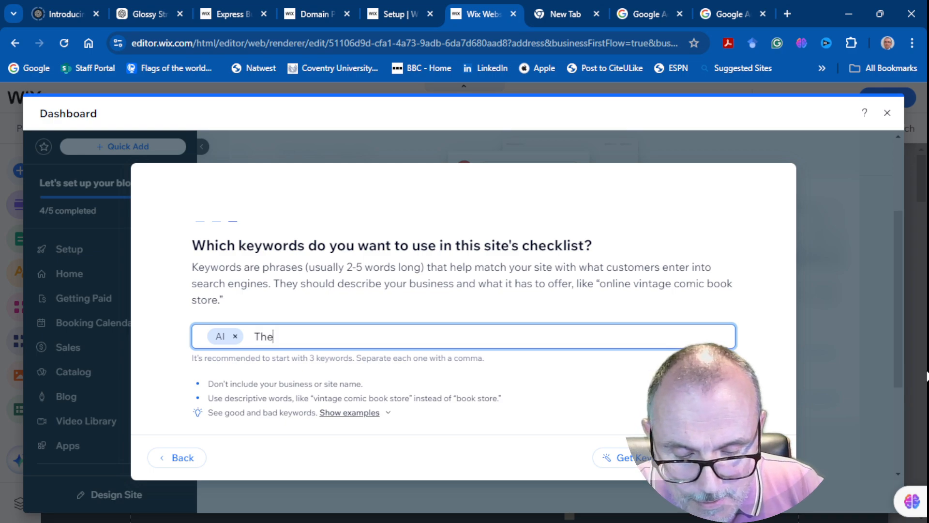
{"action": "type", "text": "Professo"}
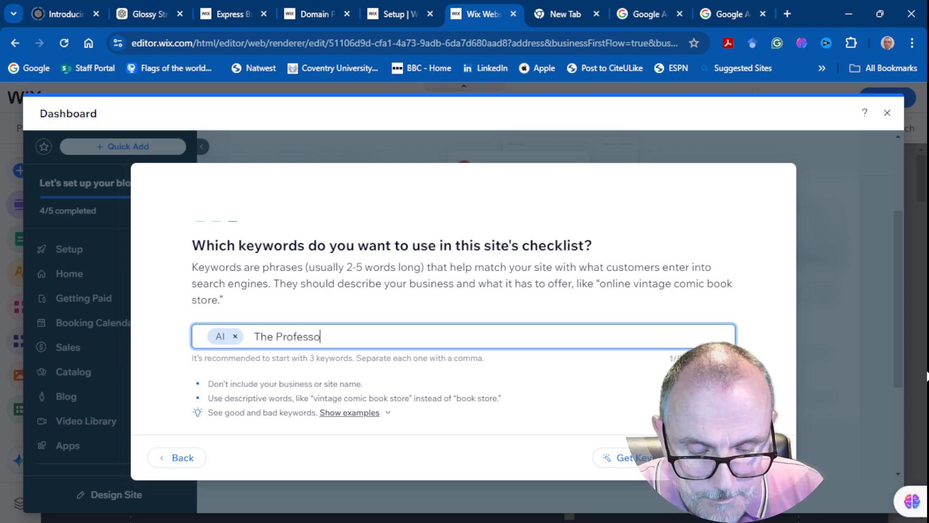
{"action": "key", "text": "enter"}
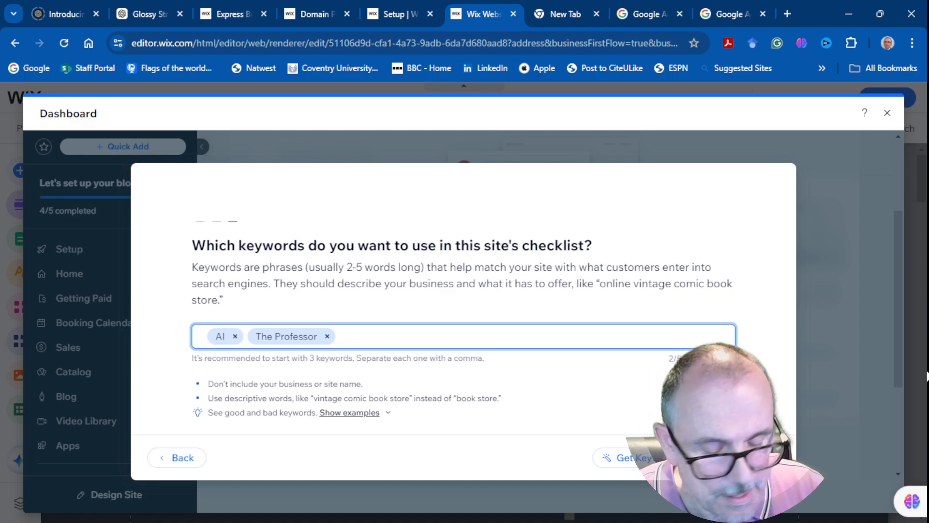
Step: Add the remaining keywords ChatGPT, AI for the Over 40's and OpenAI
{"action": "type", "text": "ChatGPT"}
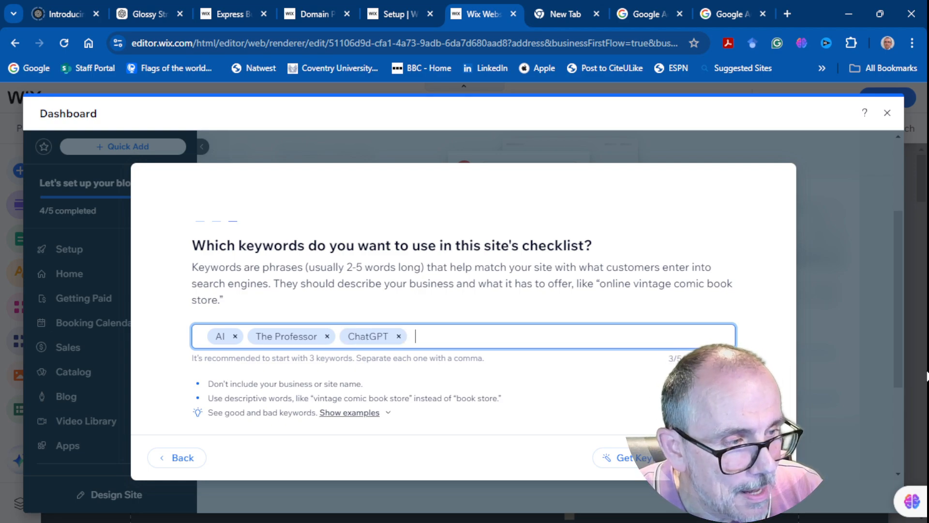
{"action": "type", "text": "AI for the"}
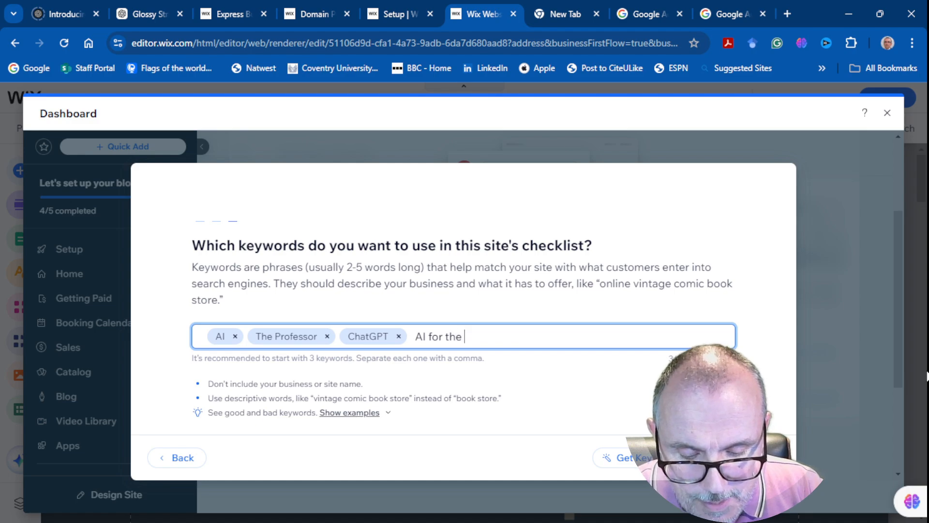
{"action": "type", "text": "Over 40's"}
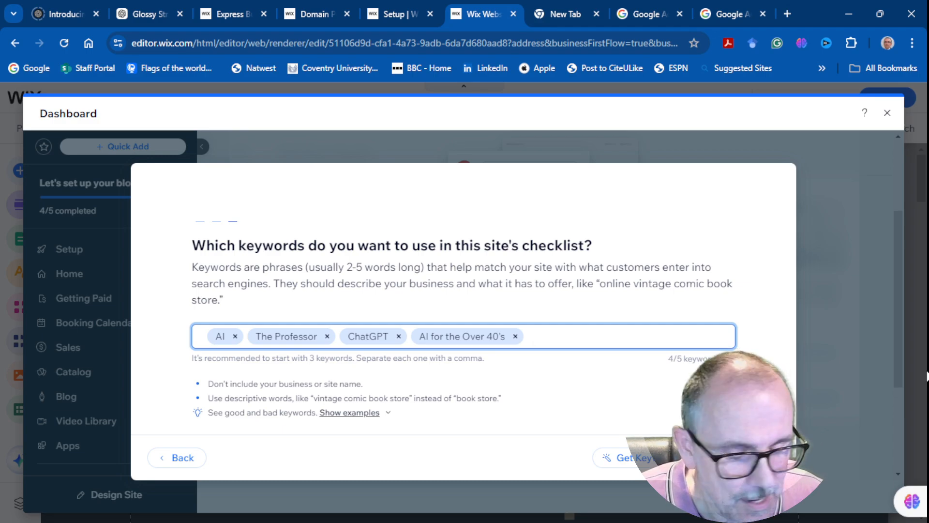
{"action": "type", "text": "Open"}
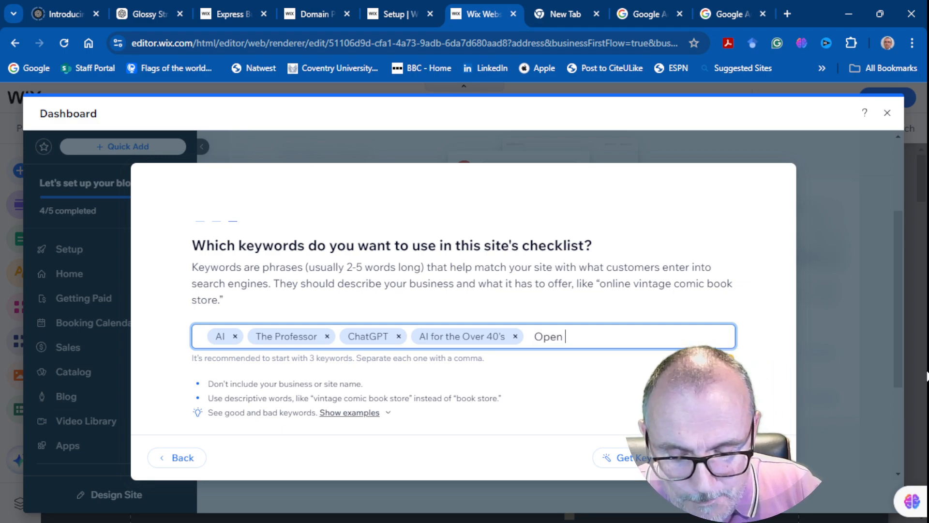
{"action": "type", "text": "AI"}
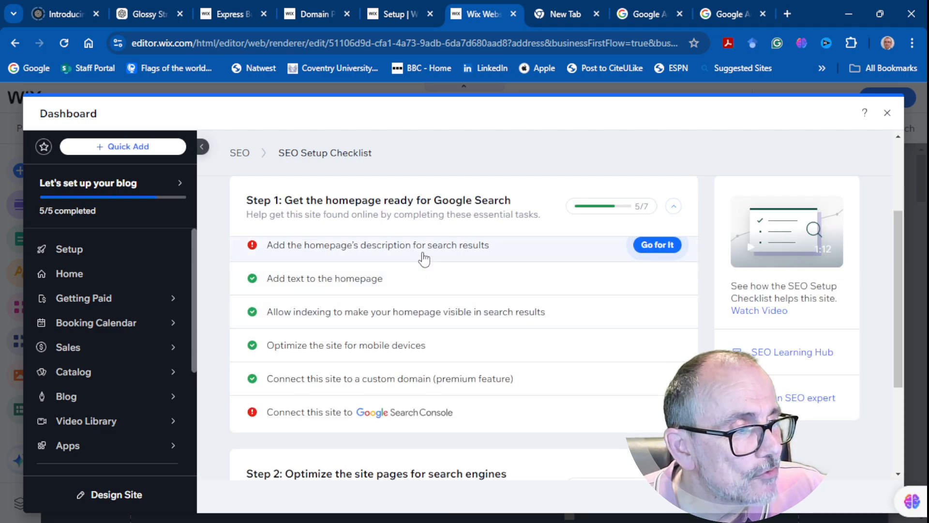
{"action": "mouse_move", "coordinate": [580, 263]}
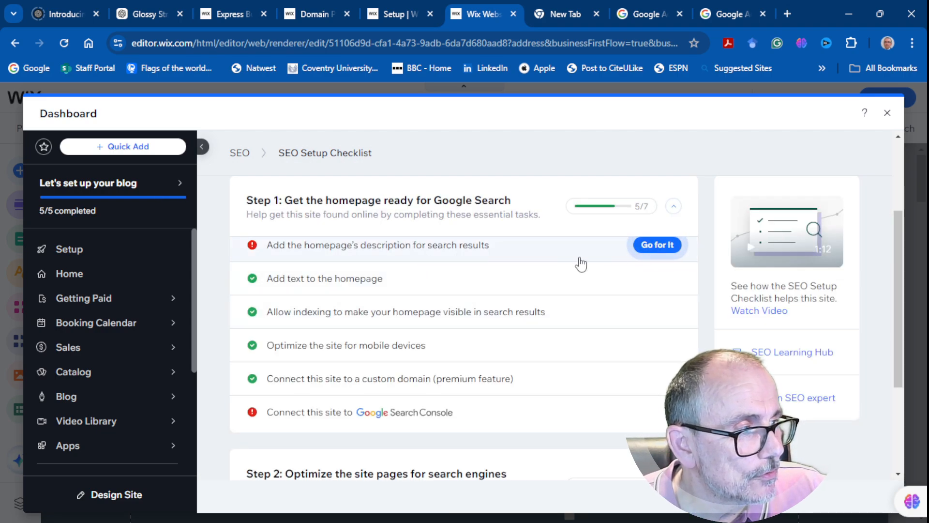
Step: Apply a homepage search description presenting the site as AI content for non-technical readers of all ages
{"action": "left_click", "coordinate": [656, 245]}
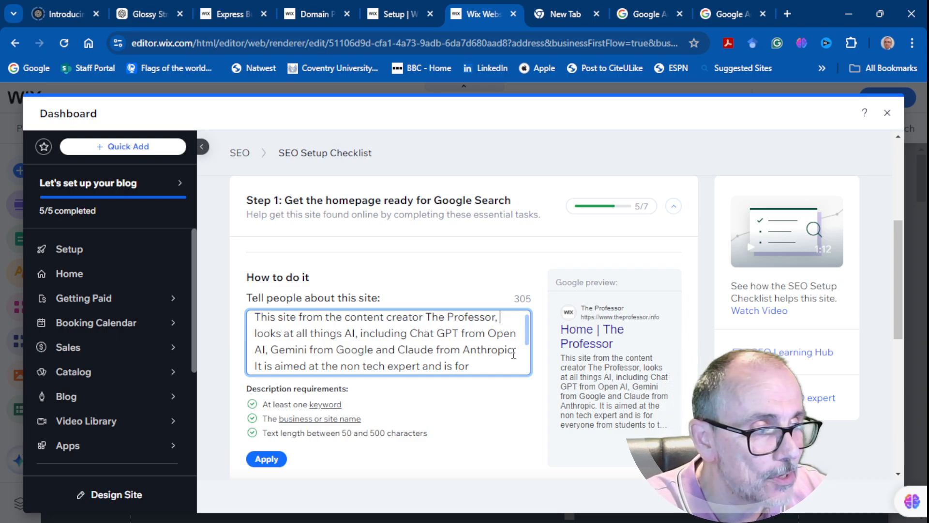
{"action": "scroll", "scroll_direction": "down", "scroll_amount": 3}
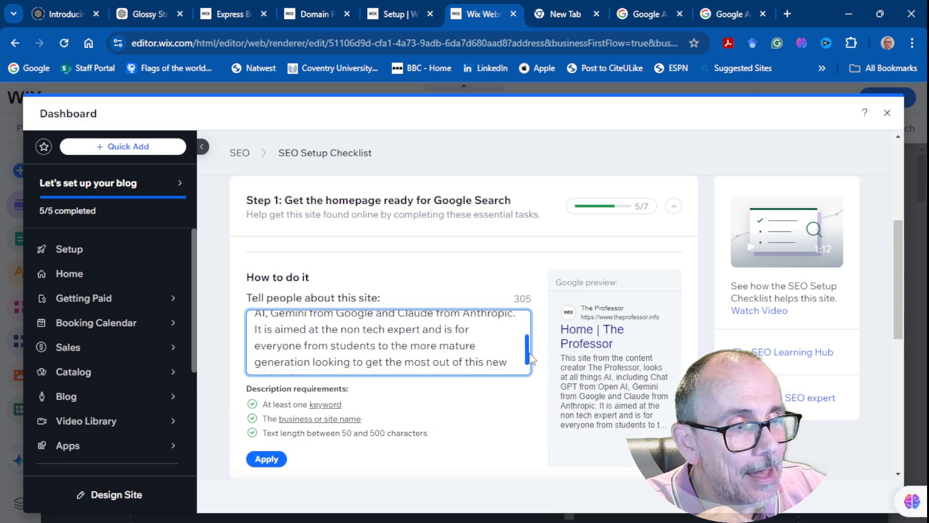
{"action": "scroll", "scroll_direction": "down", "scroll_amount": 3}
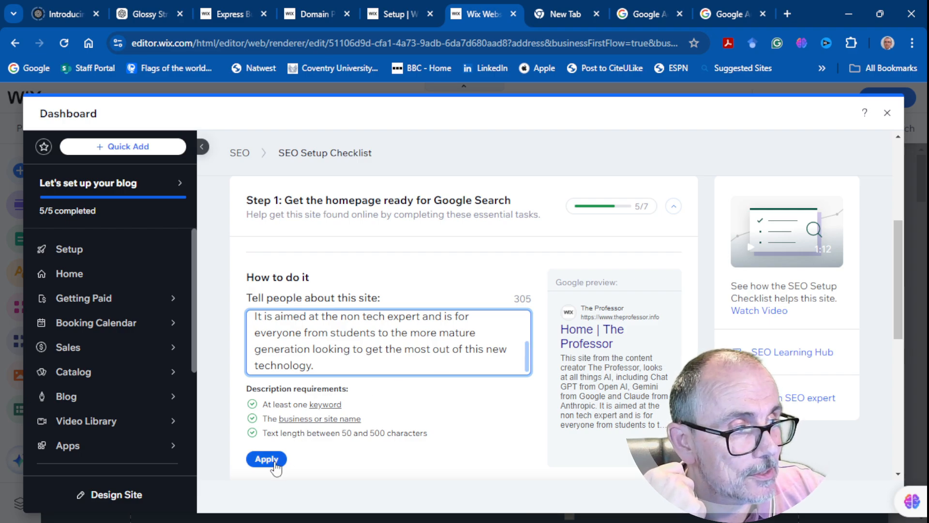
{"action": "left_click", "coordinate": [265, 458]}
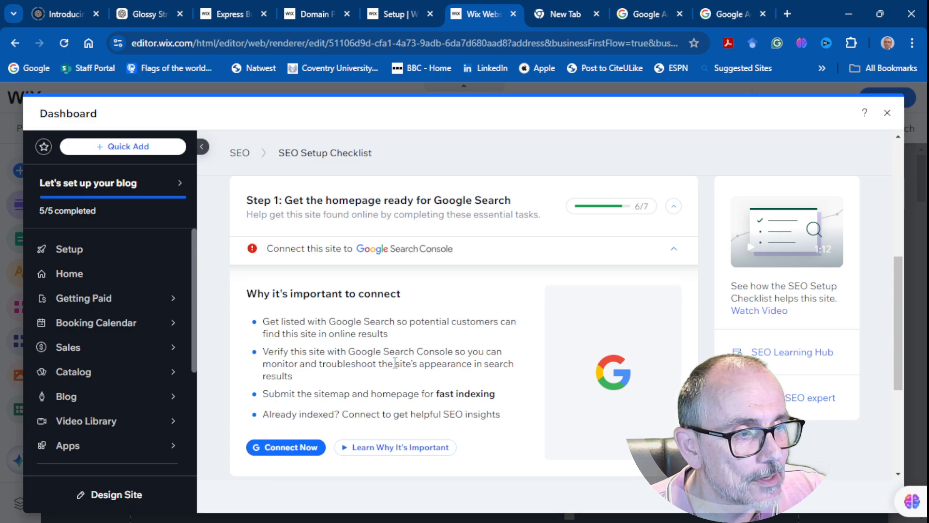
{"action": "mouse_move", "coordinate": [372, 407]}
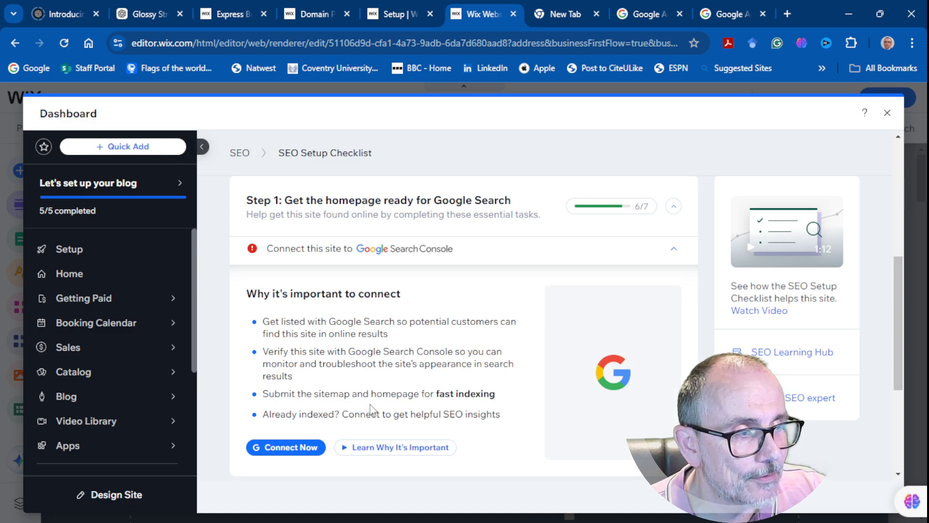
{"action": "mouse_move", "coordinate": [389, 430]}
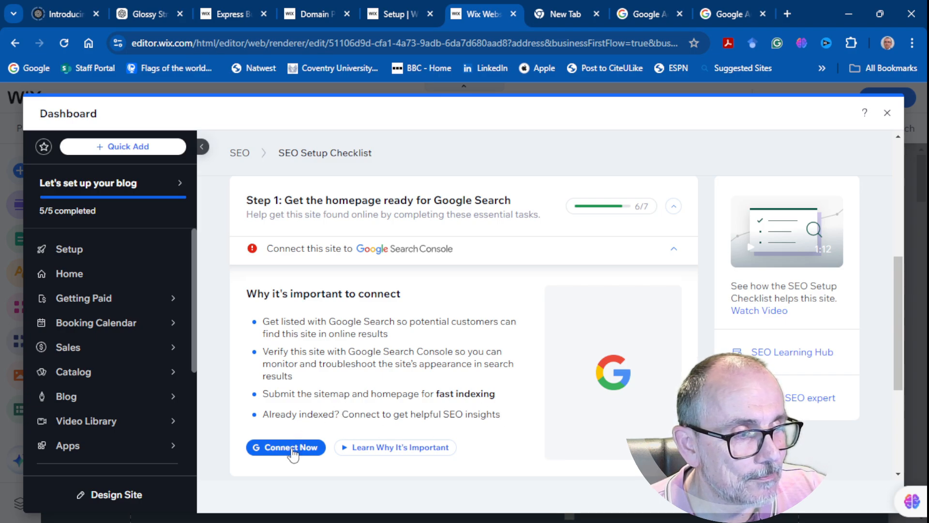
Step: Start the Google Search Console connection with Connect Now, landing on the live theprofessor.info site
{"action": "left_click", "coordinate": [284, 447]}
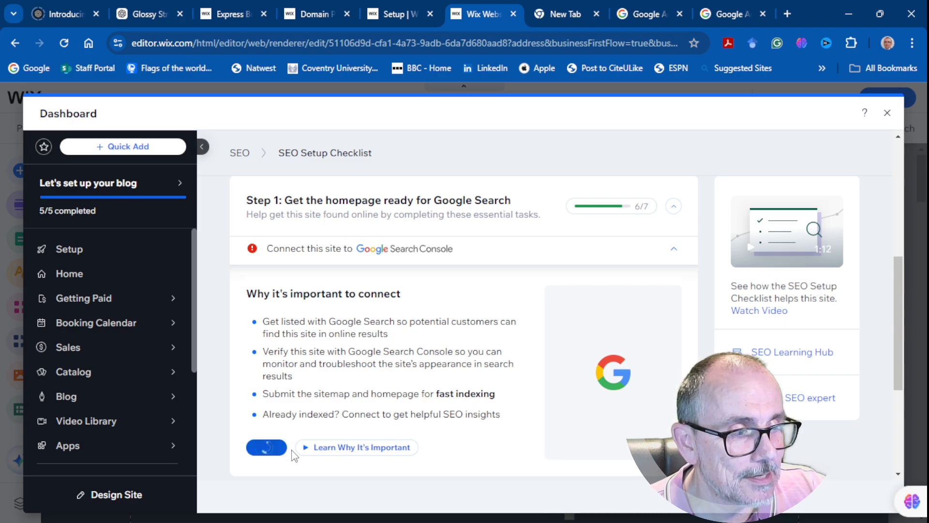
{"action": "left_click", "coordinate": [265, 447]}
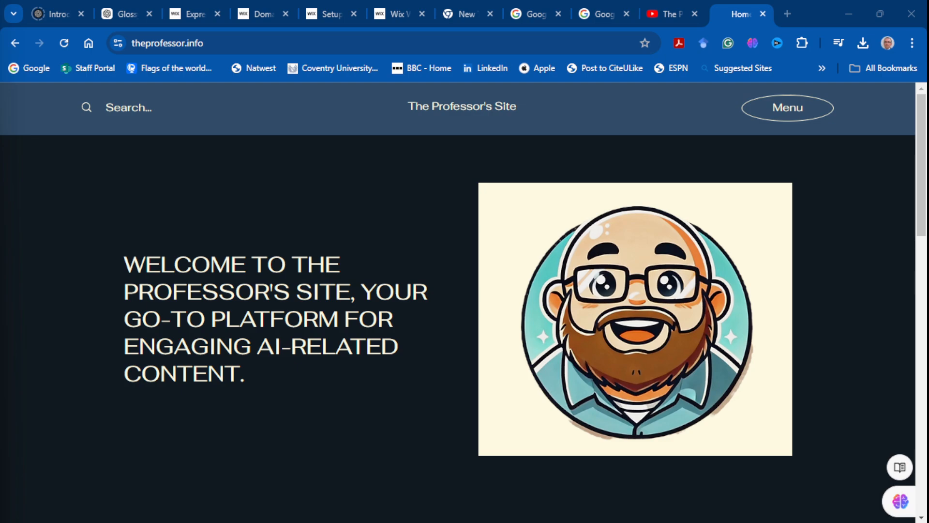
{"action": "mouse_move", "coordinate": [237, 197]}
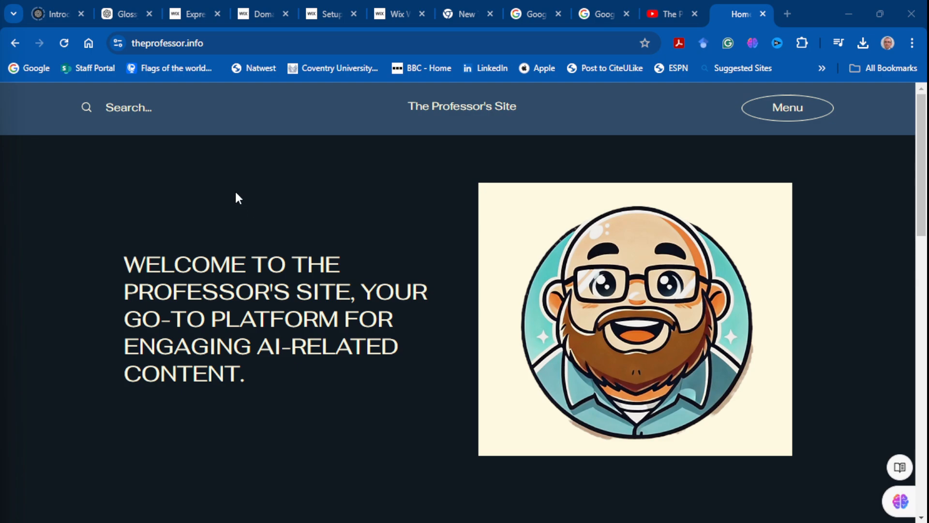
{"action": "left_click", "coordinate": [167, 42]}
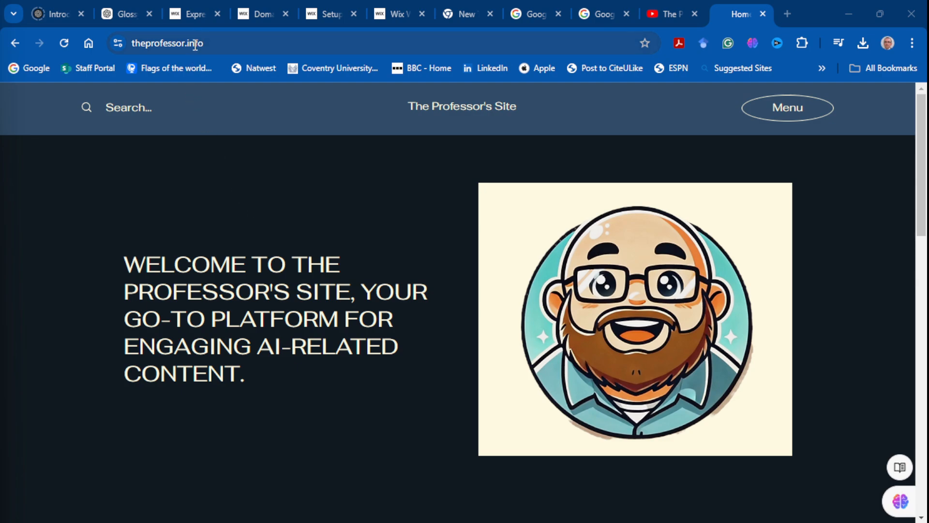
{"action": "left_click", "coordinate": [129, 108]}
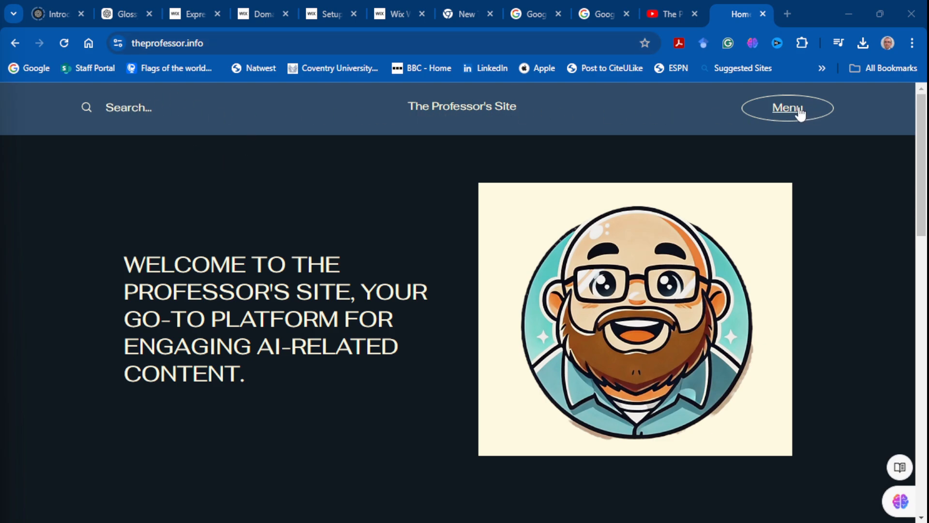
{"action": "scroll", "scroll_direction": "down", "scroll_amount": 3}
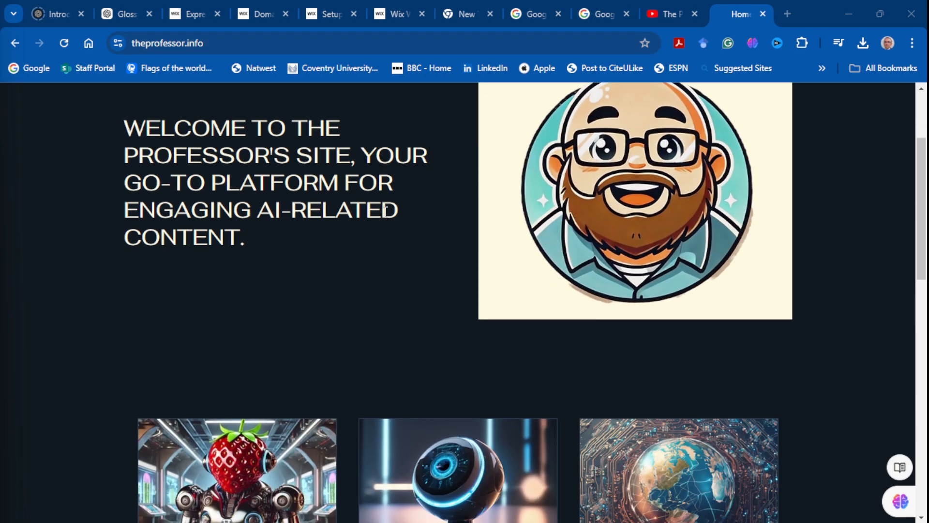
{"action": "scroll", "scroll_direction": "down", "scroll_amount": 3}
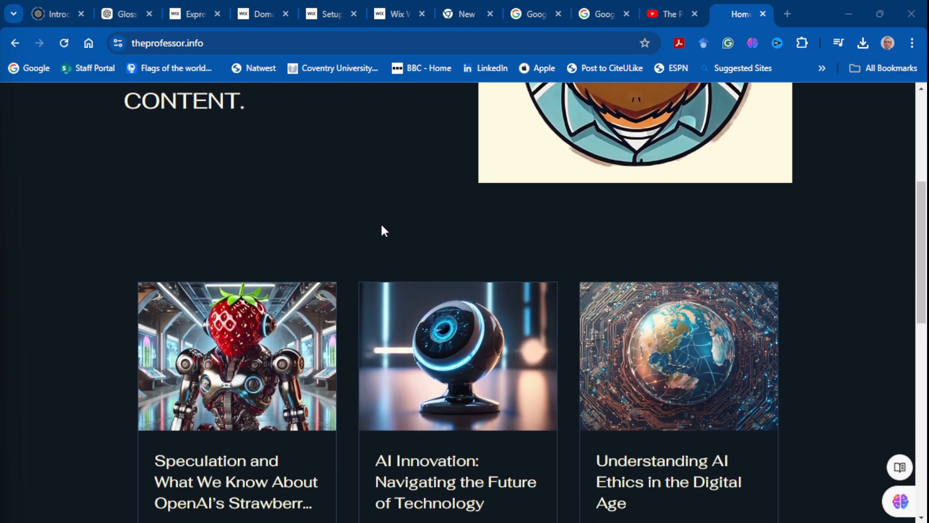
{"action": "scroll", "scroll_direction": "down", "scroll_amount": 3}
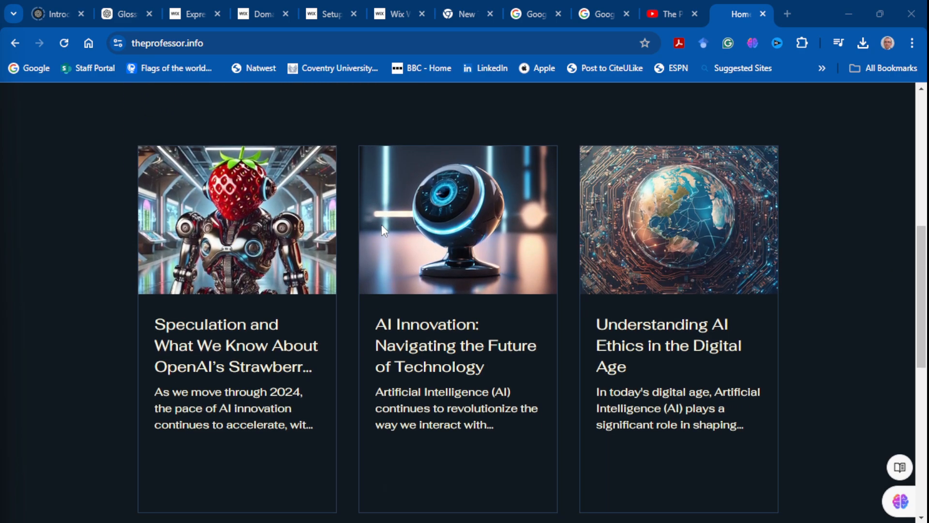
{"action": "mouse_move", "coordinate": [334, 178]}
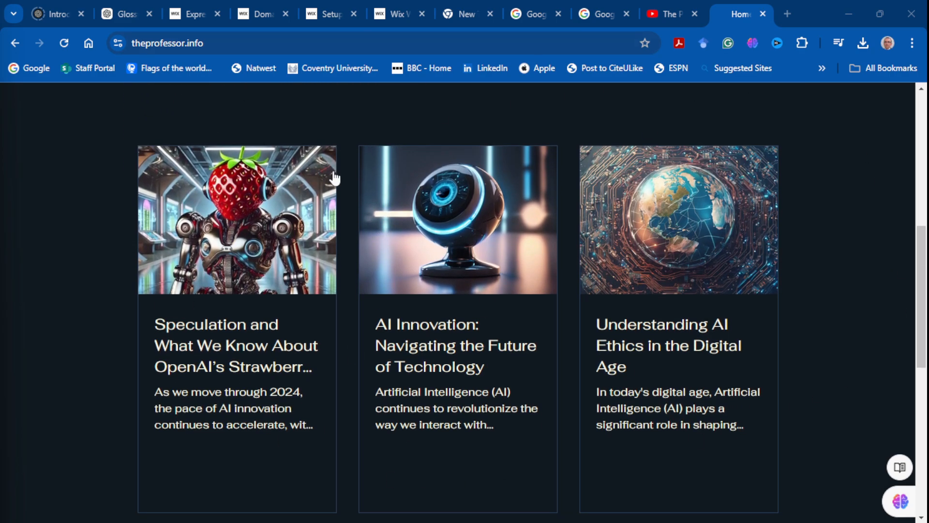
{"action": "mouse_move", "coordinate": [307, 272]}
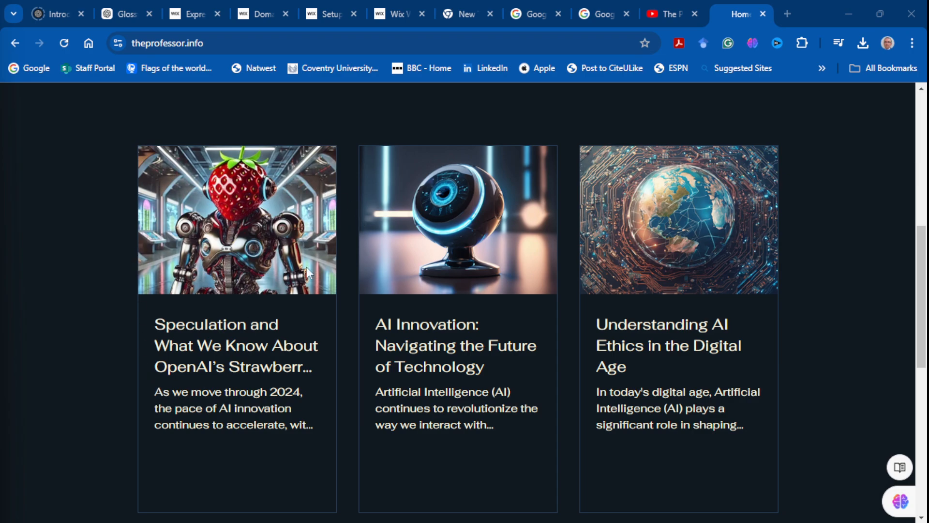
{"action": "mouse_move", "coordinate": [585, 297]}
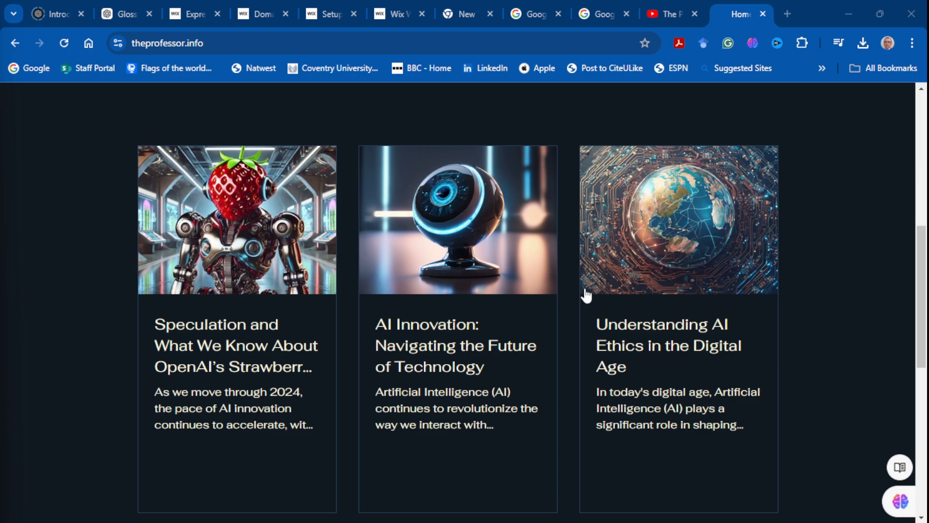
{"action": "mouse_move", "coordinate": [488, 263]}
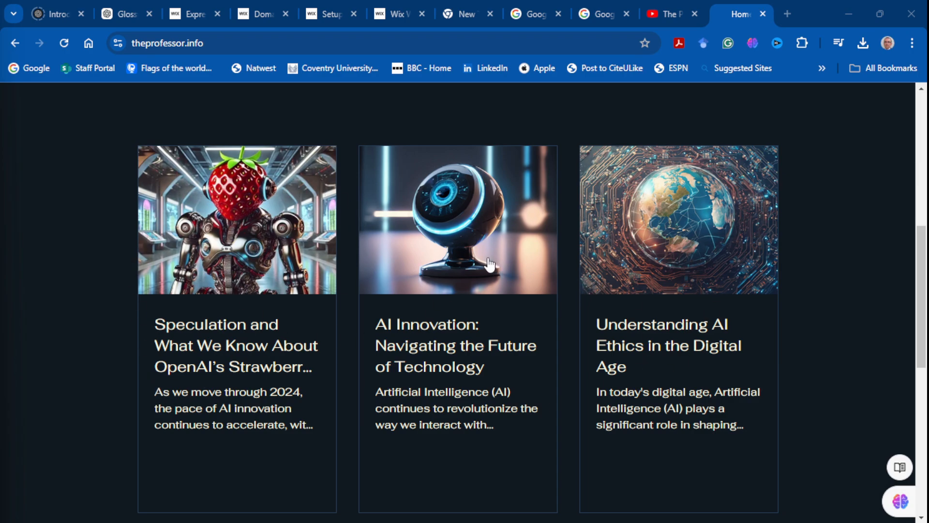
{"action": "scroll", "scroll_direction": "down", "scroll_amount": 3}
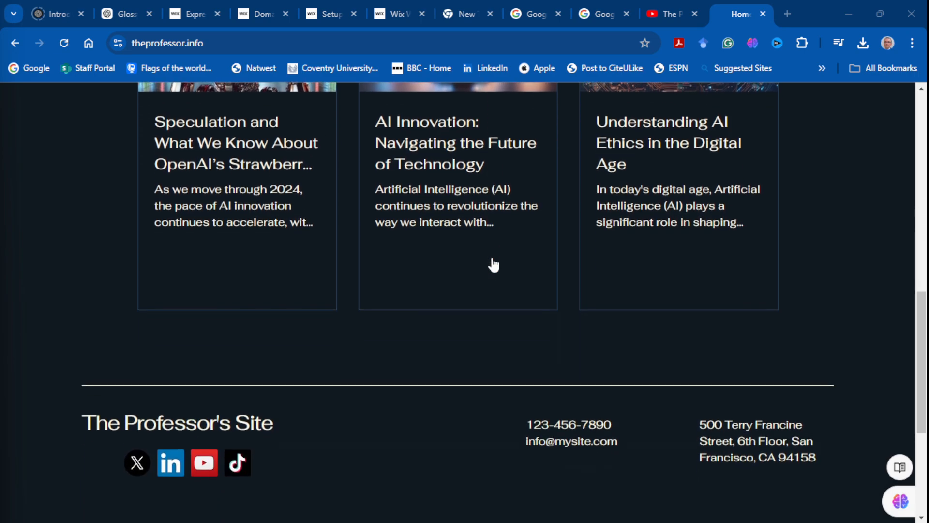
{"action": "scroll", "scroll_direction": "down", "scroll_amount": 3}
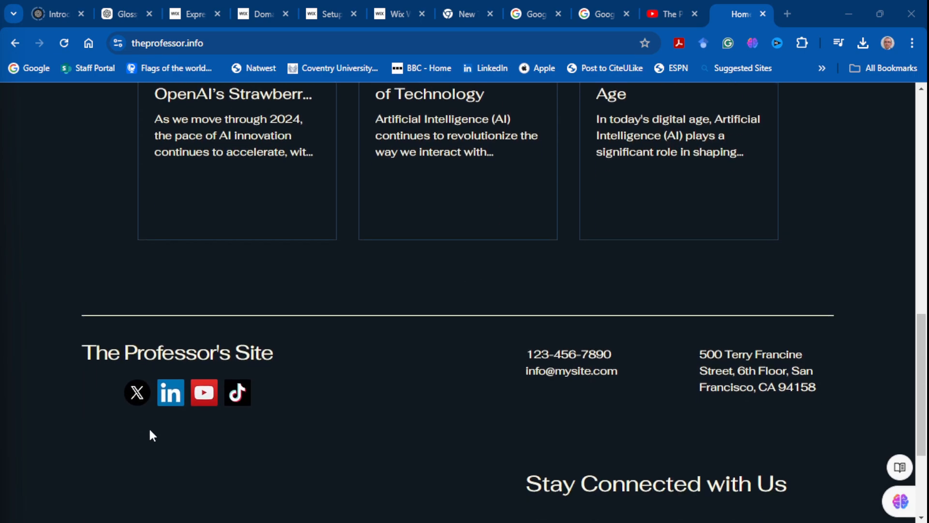
{"action": "mouse_move", "coordinate": [482, 321]}
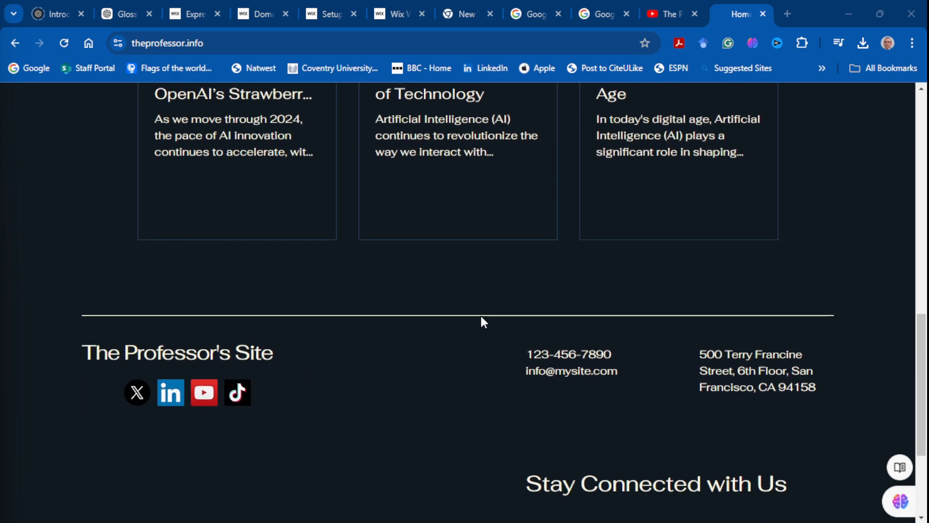
{"action": "mouse_move", "coordinate": [651, 424]}
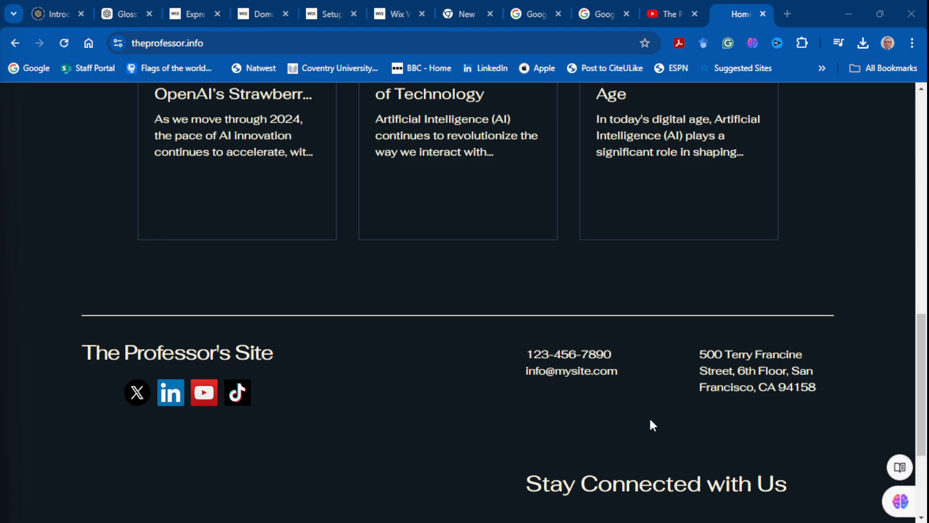
{"action": "mouse_move", "coordinate": [647, 421]}
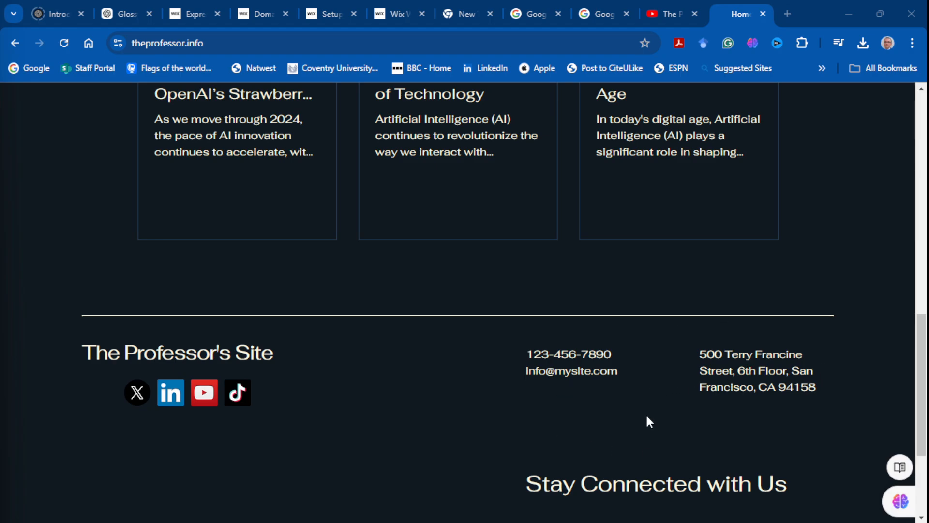
{"action": "scroll", "scroll_direction": "up", "scroll_amount": 3}
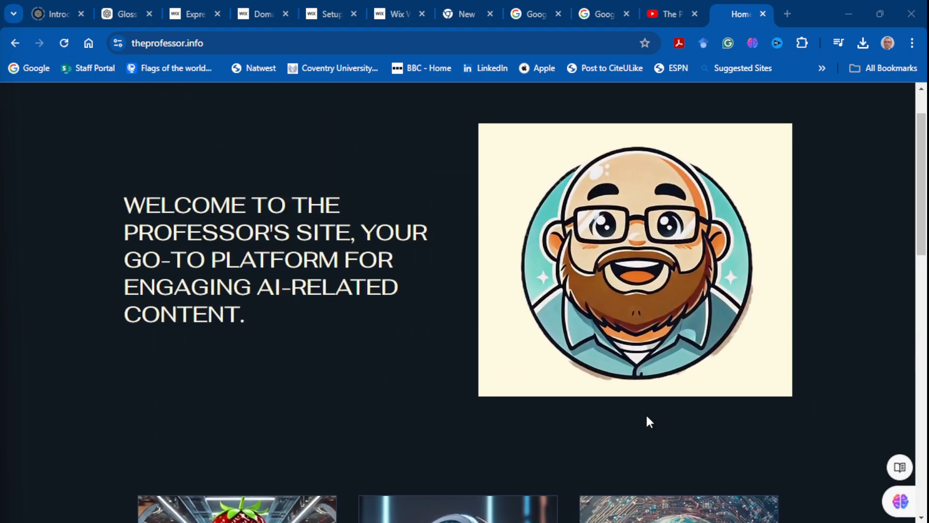
{"action": "scroll", "scroll_direction": "down", "scroll_amount": 3}
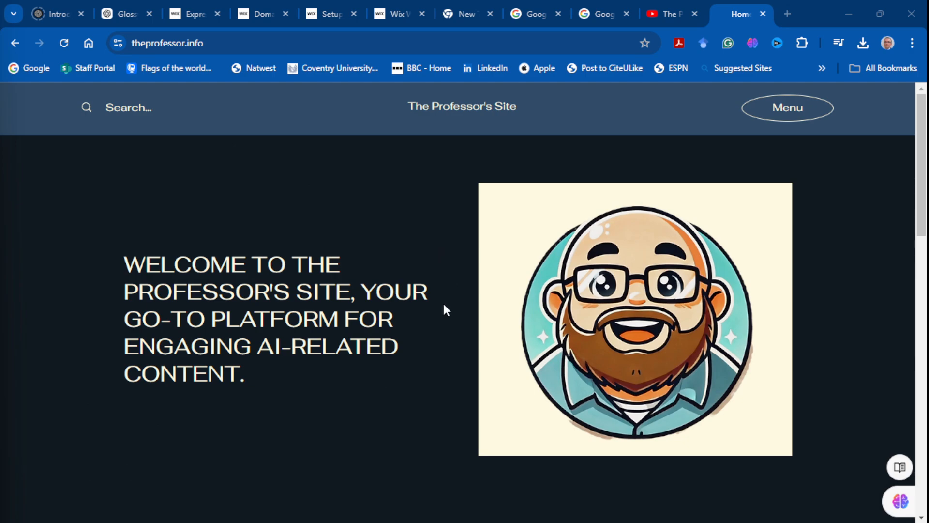